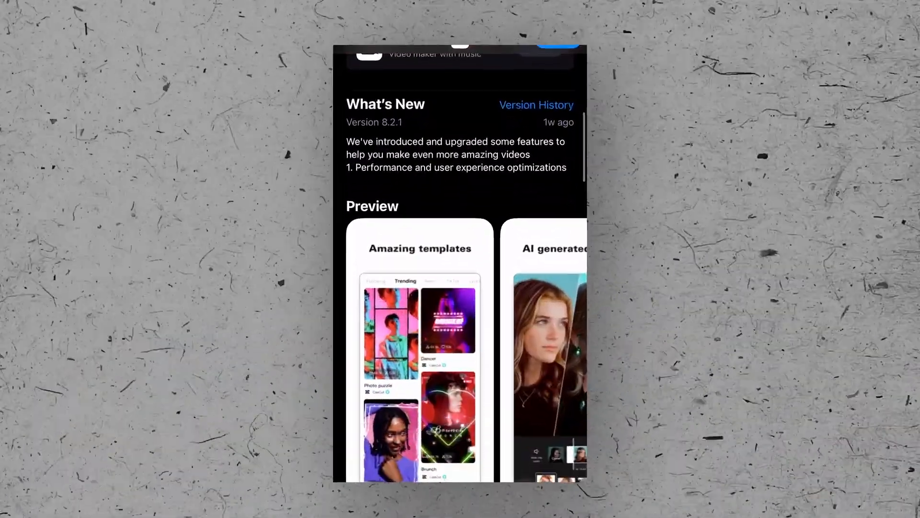
Scroll the App Store listing and open the web editor project showing Camera transitions
scroll("down", 3)
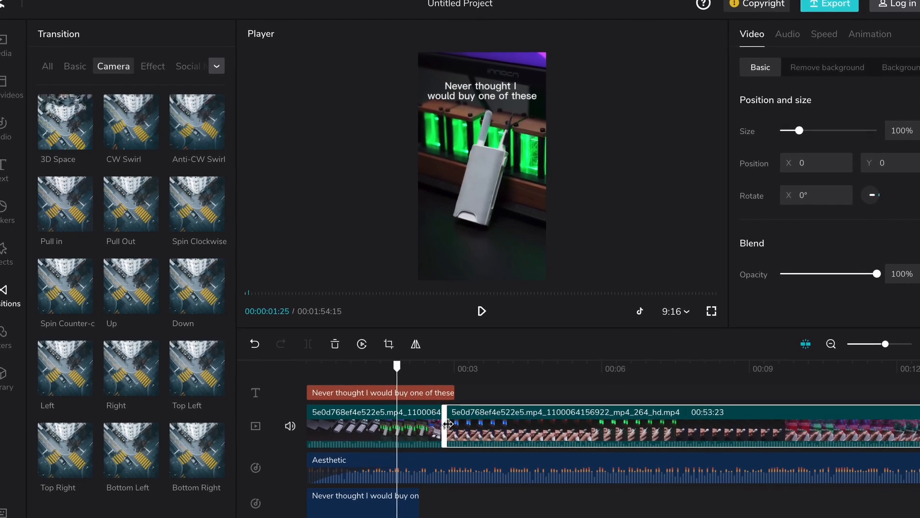
left_click(481, 311)
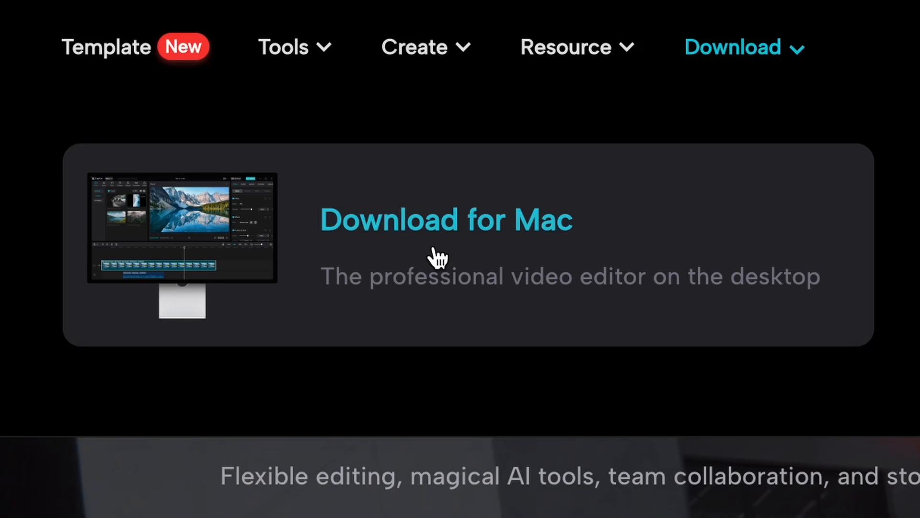
mouse_move(410, 275)
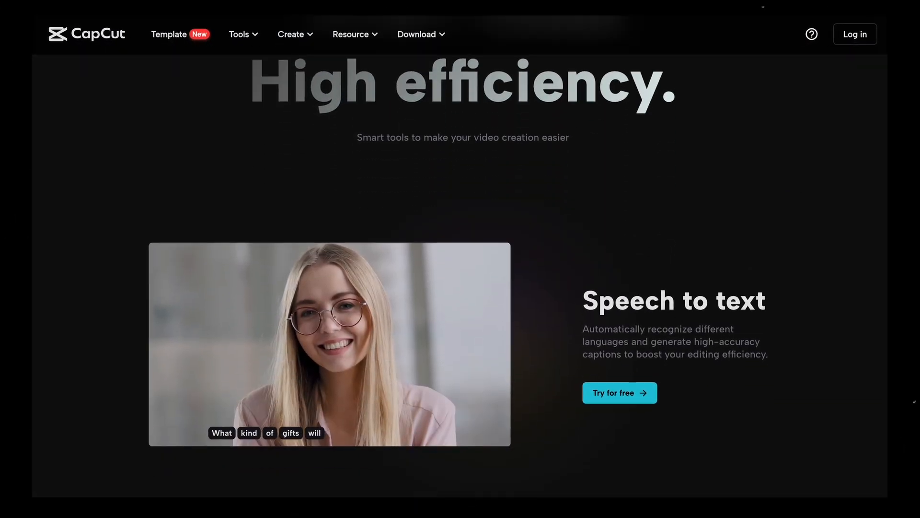
Scroll the homepage feature sections down to the 'CapCut is the app for you' section
scroll("down", 3)
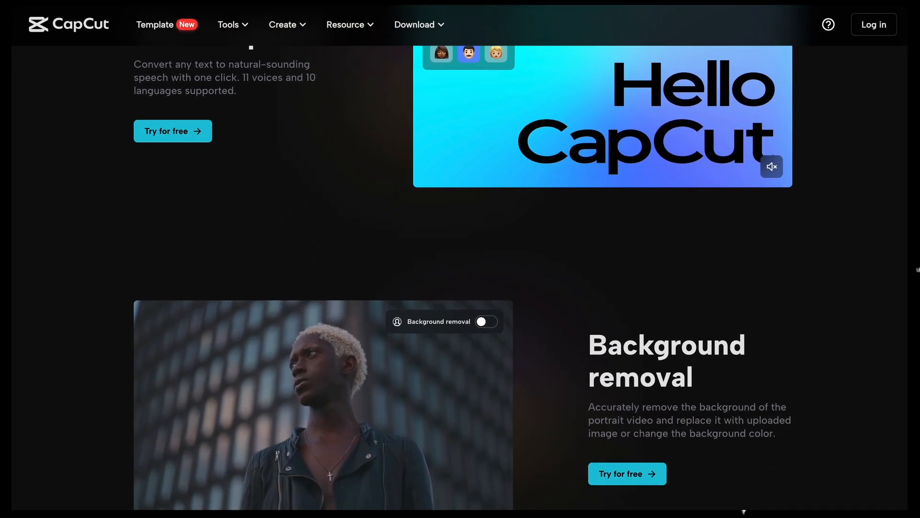
scroll("down", 3)
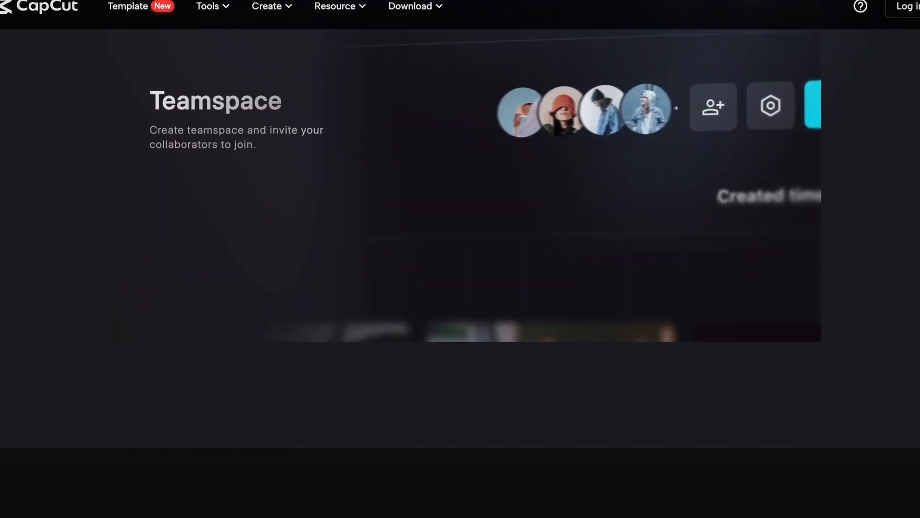
scroll("down", 3)
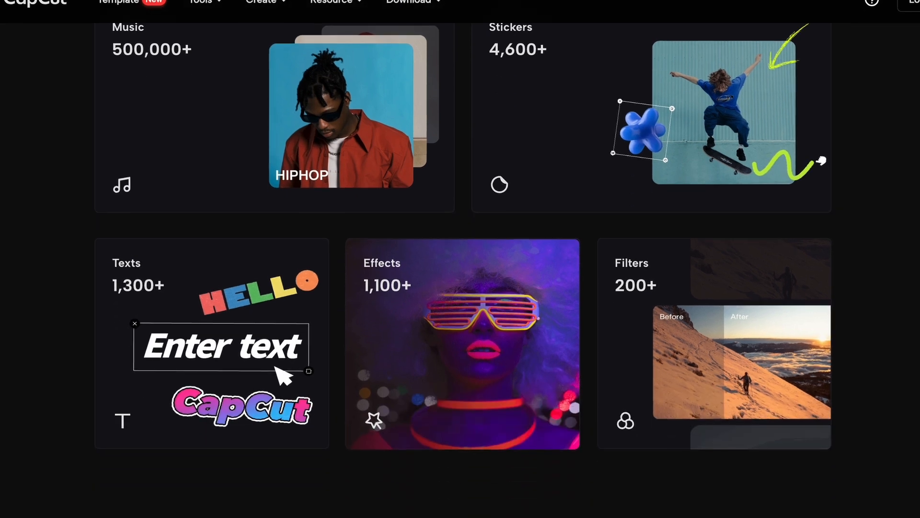
scroll("down", 3)
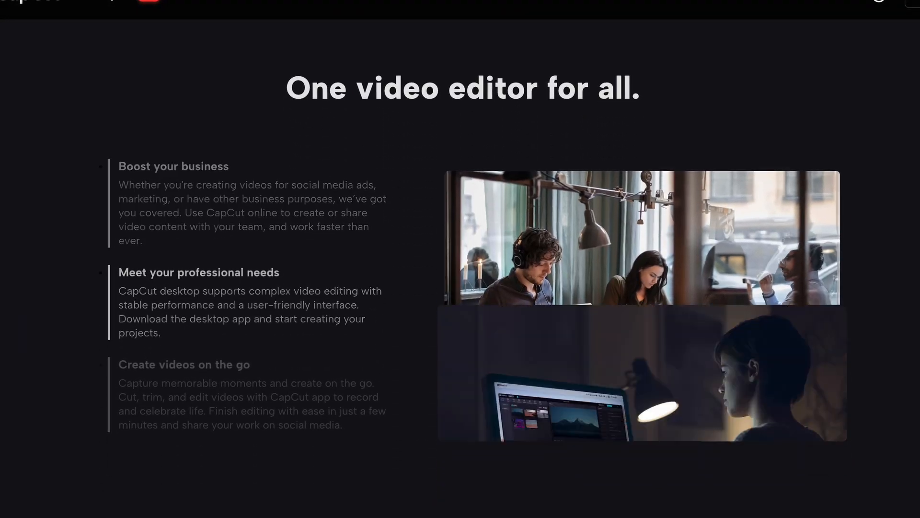
scroll("down", 3)
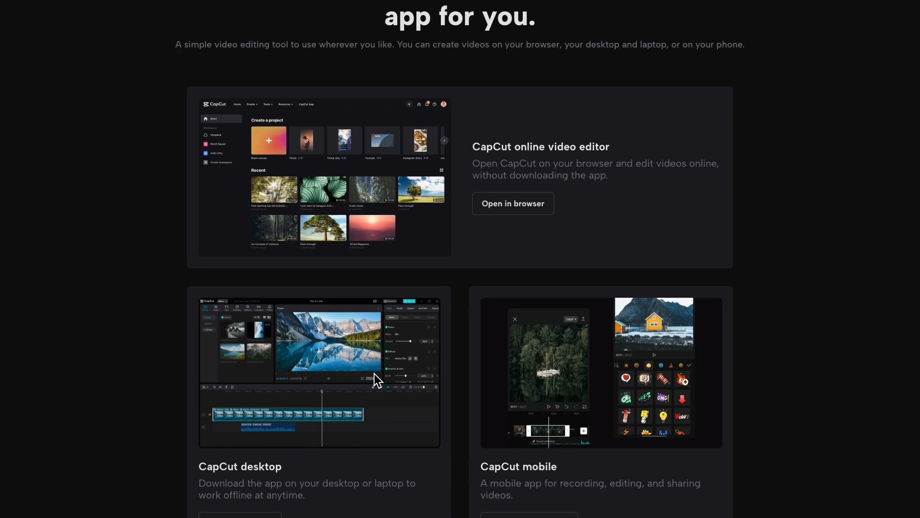
scroll("down", 3)
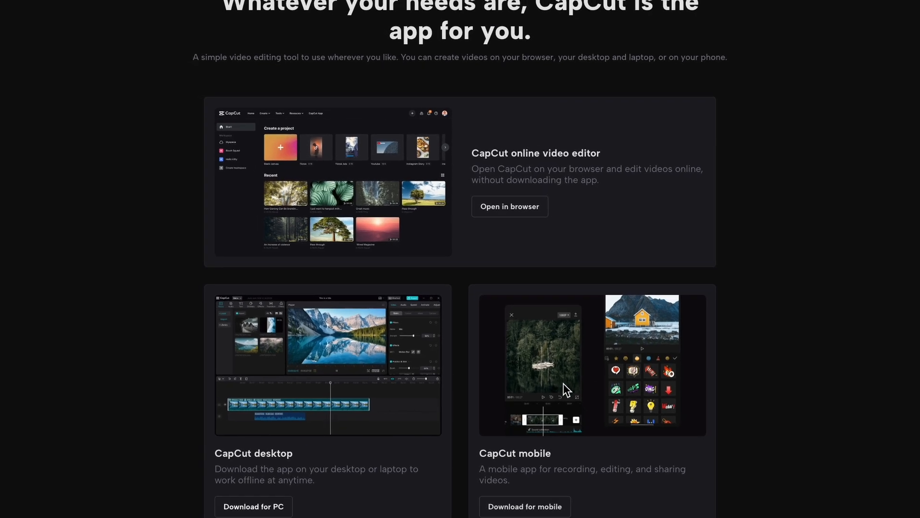
scroll("up", 3)
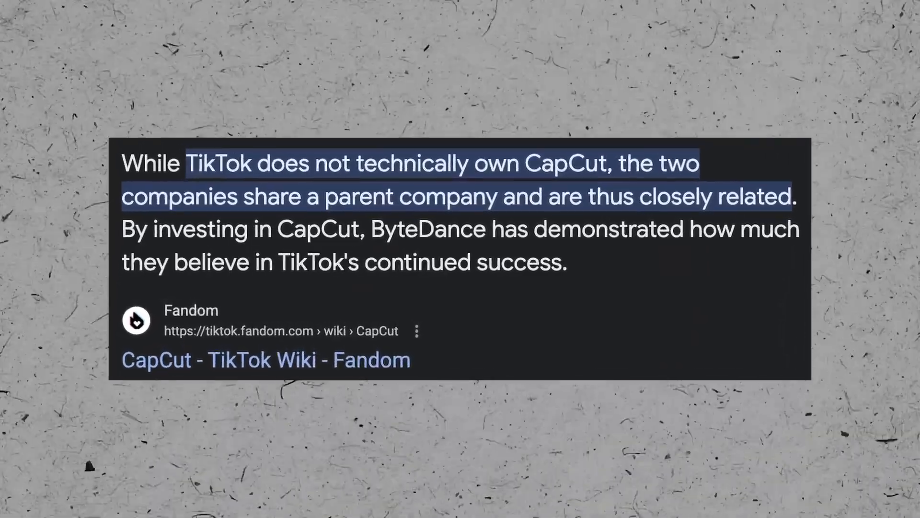
Browse the TikTok video maker page down to its 'Guides to make videos for TikTok' steps
left_click(265, 359)
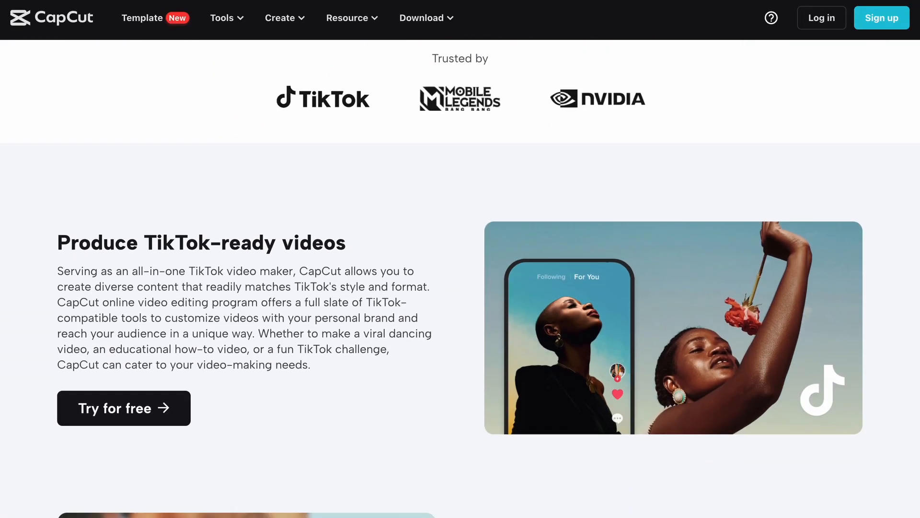
scroll("down", 3)
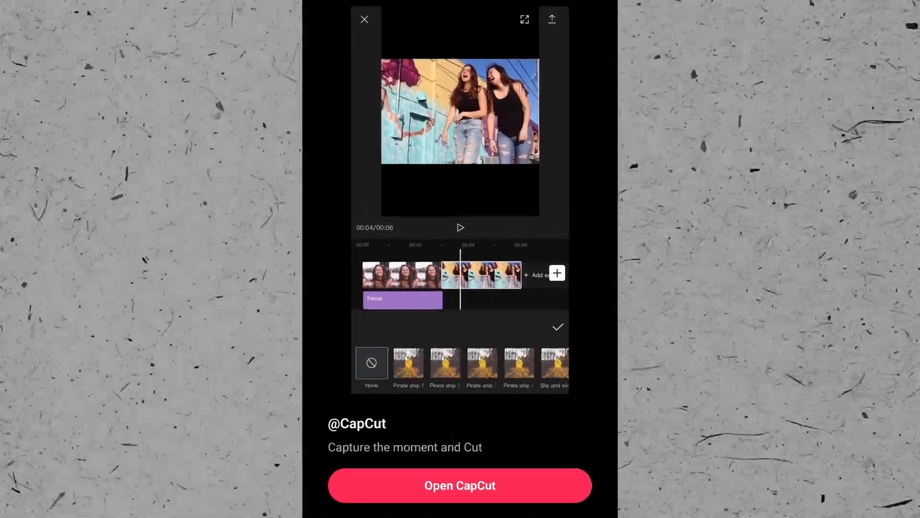
left_click(459, 485)
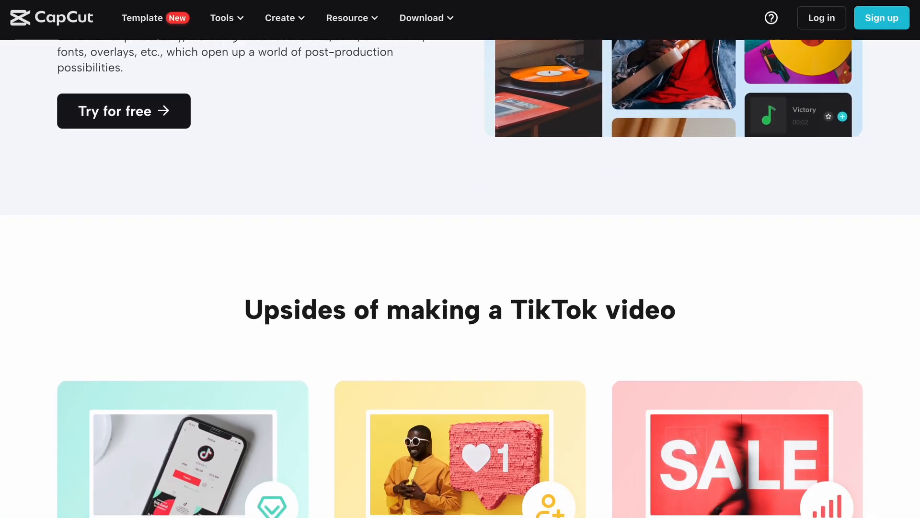
scroll("down", 3)
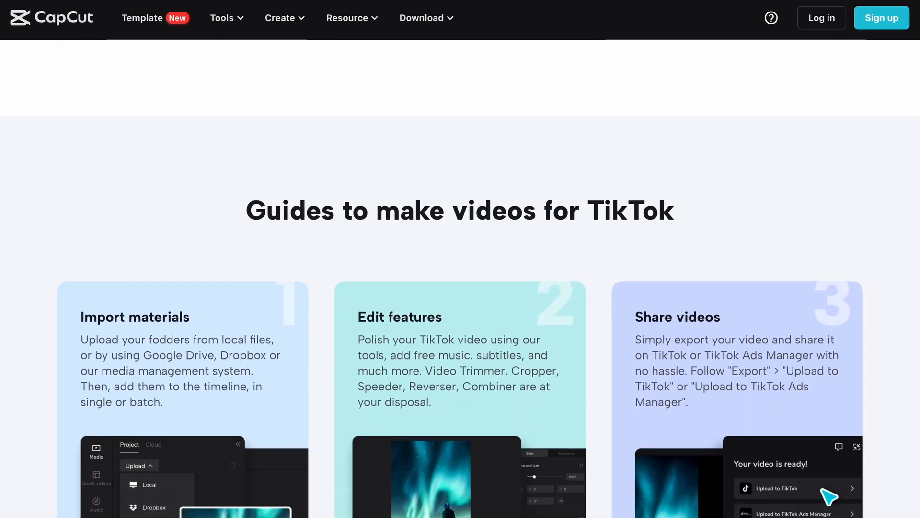
scroll("down", 3)
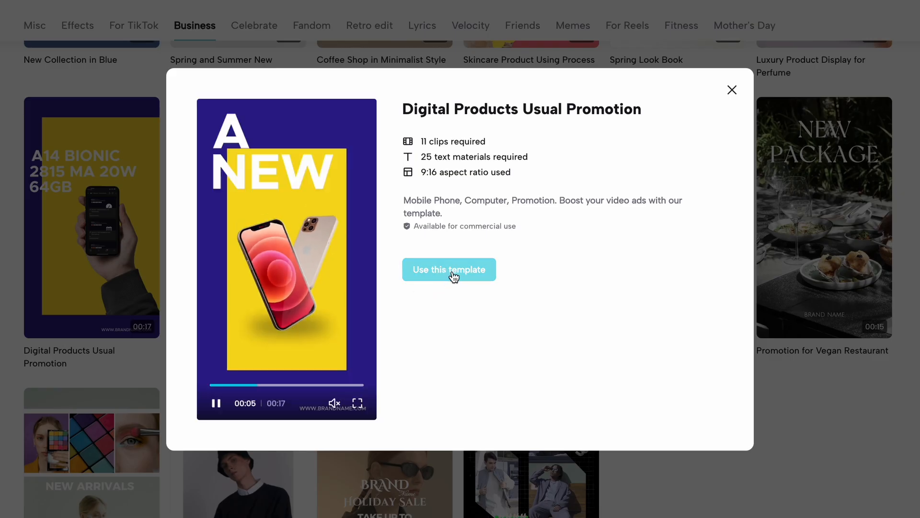
Use the Digital Products Usual Promotion template and play the video with Halo Blur
left_click(448, 270)
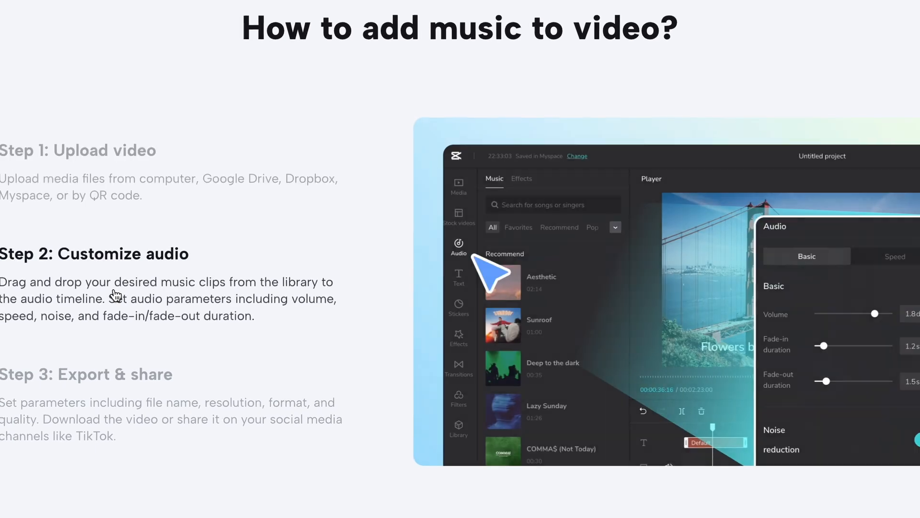
scroll("down", 3)
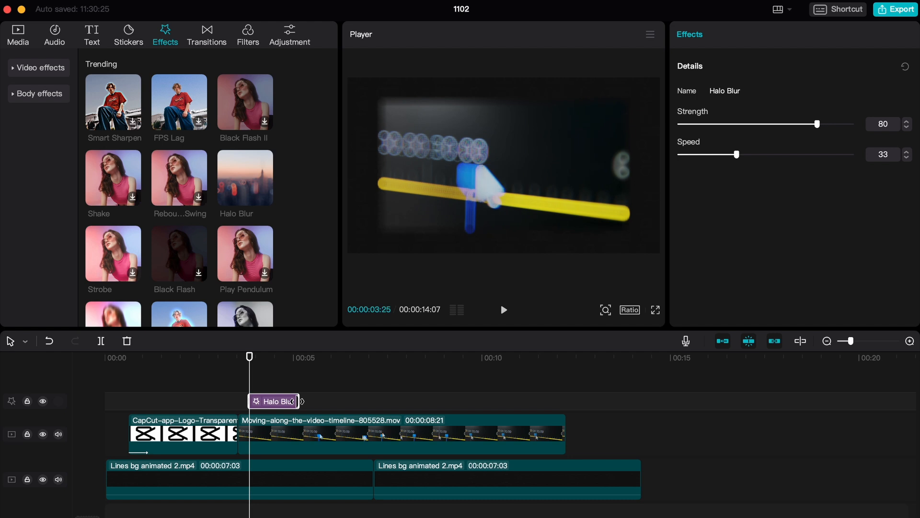
left_click(504, 309)
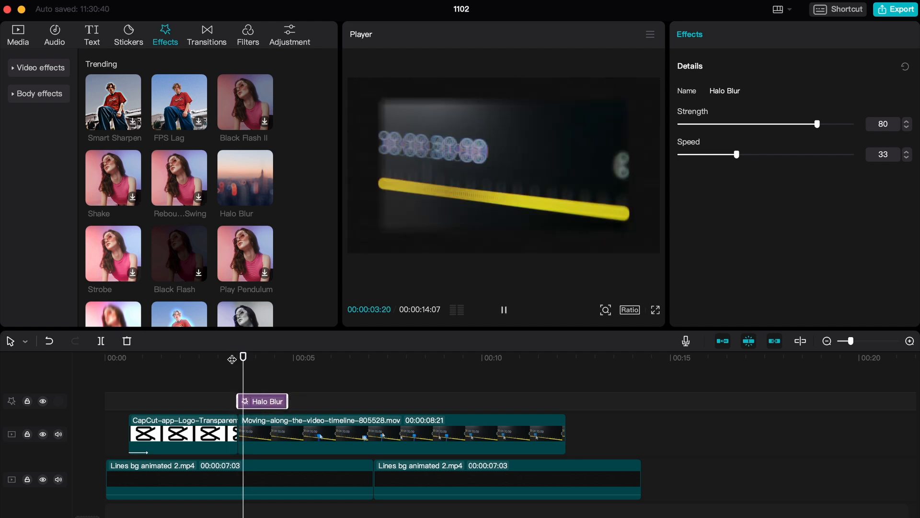
left_click(503, 309)
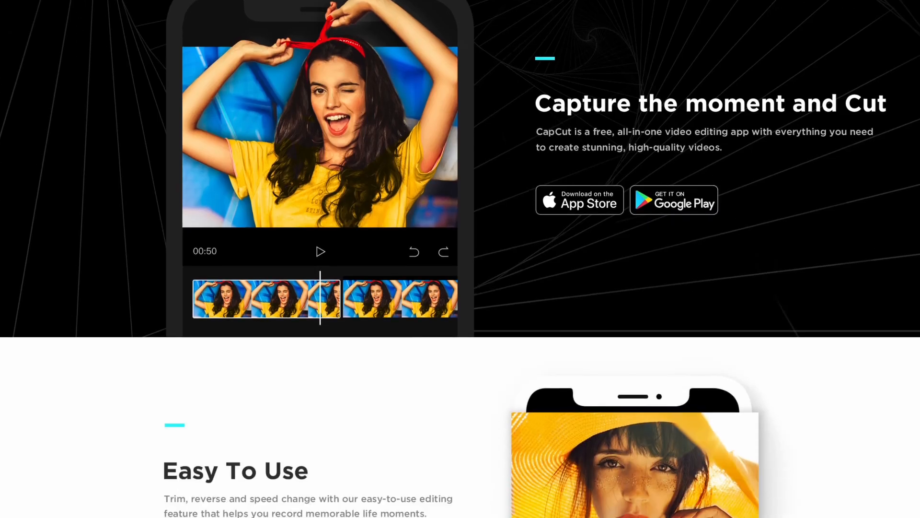
Open the 1080P project in the mobile editor and play its CapCut ending clip
scroll("down", 3)
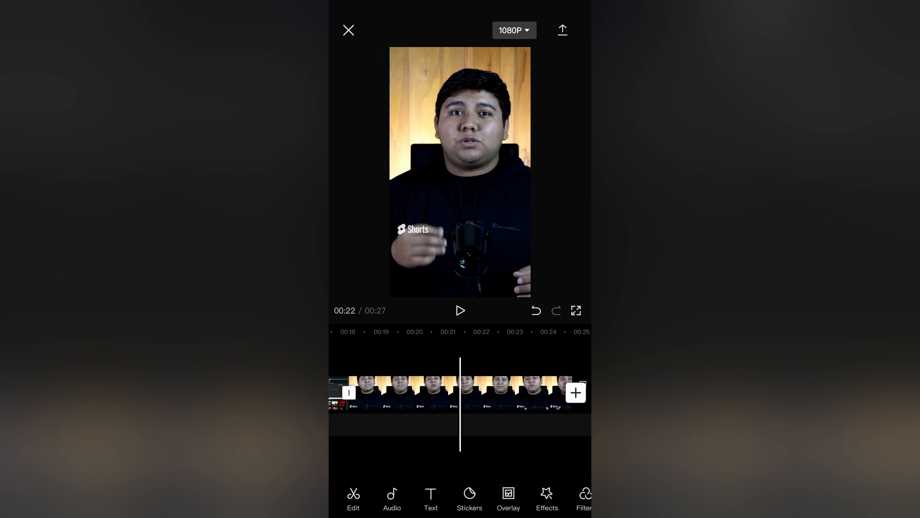
left_click(404, 392)
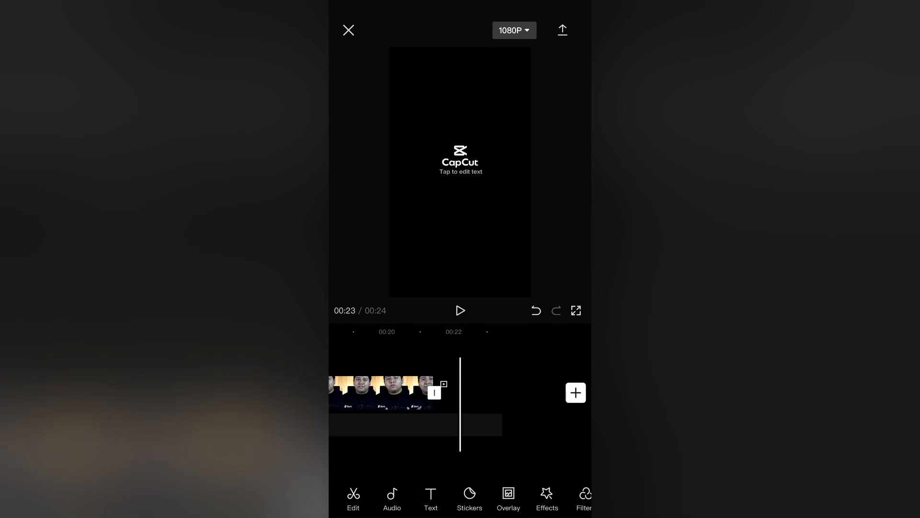
left_click(460, 311)
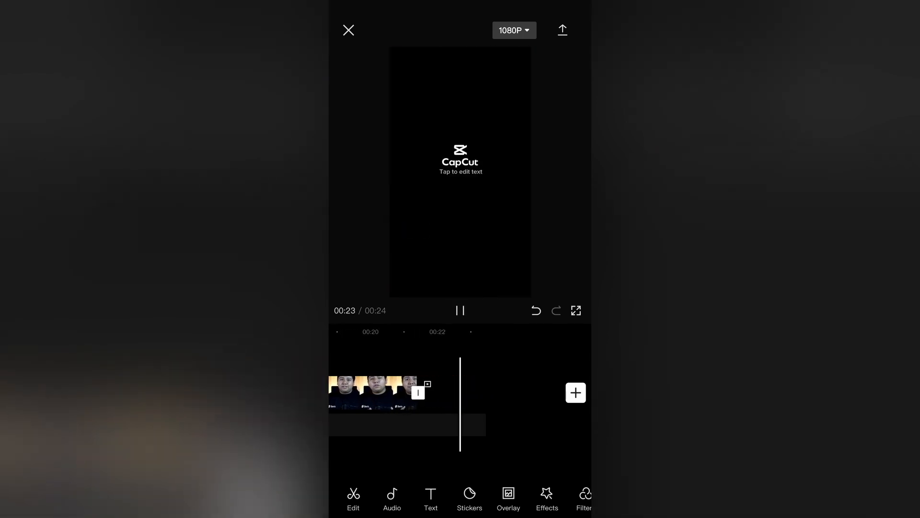
Return to the mobile home screen and open the Help Center video tutorials
left_click(348, 30)
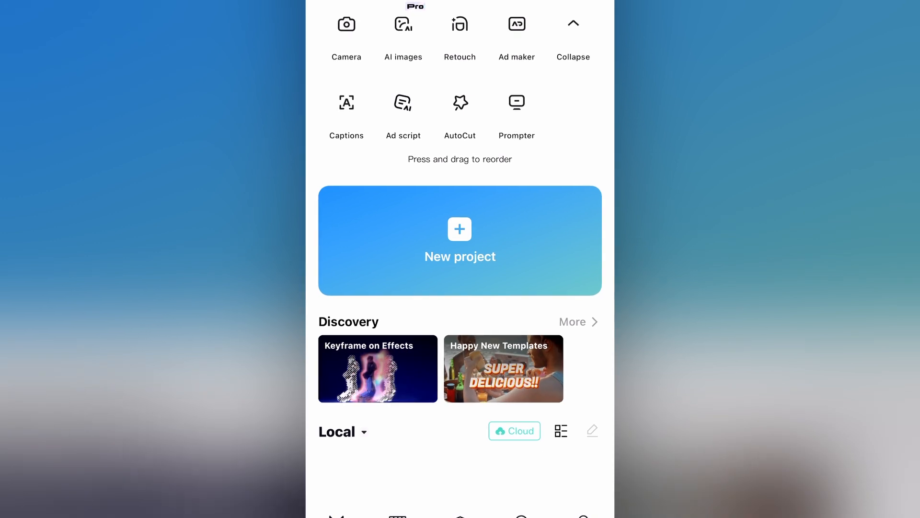
scroll("up", 3)
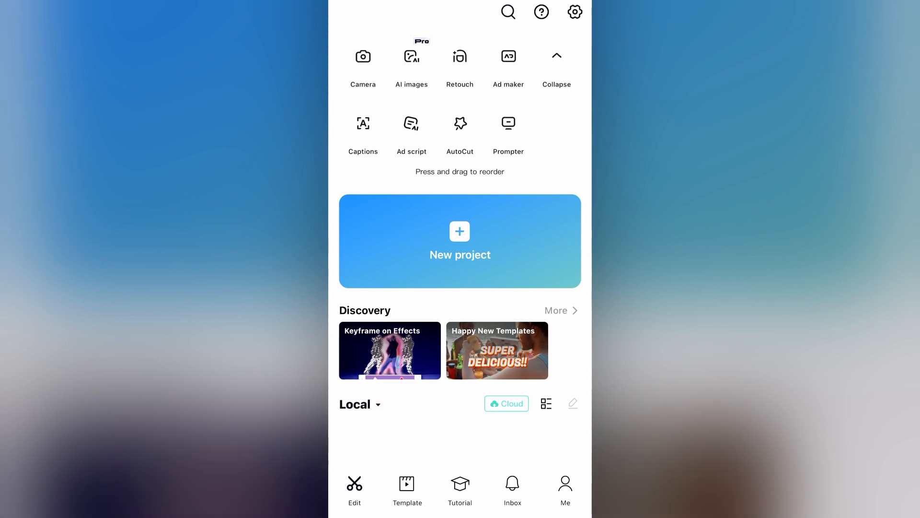
left_click(406, 490)
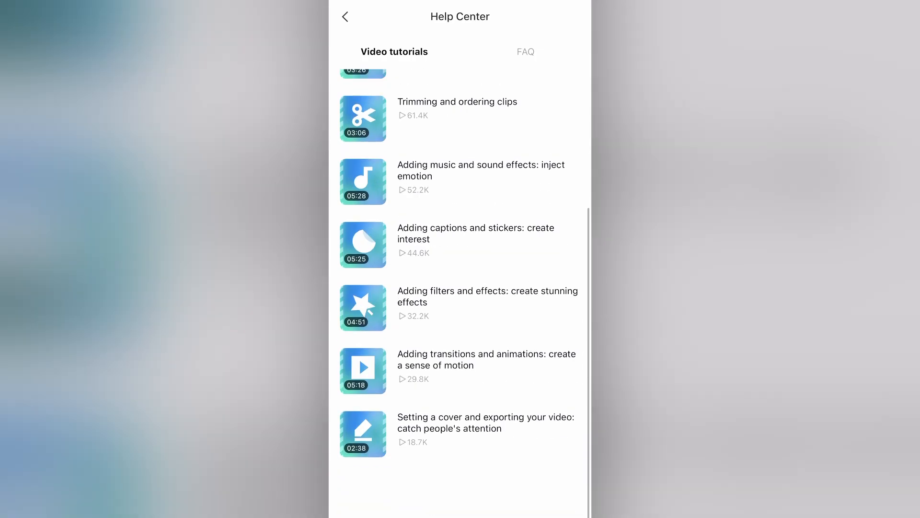
Browse the Tutorial feed's Shoot&Edit Tips and TikTok Trends rows
left_click(346, 16)
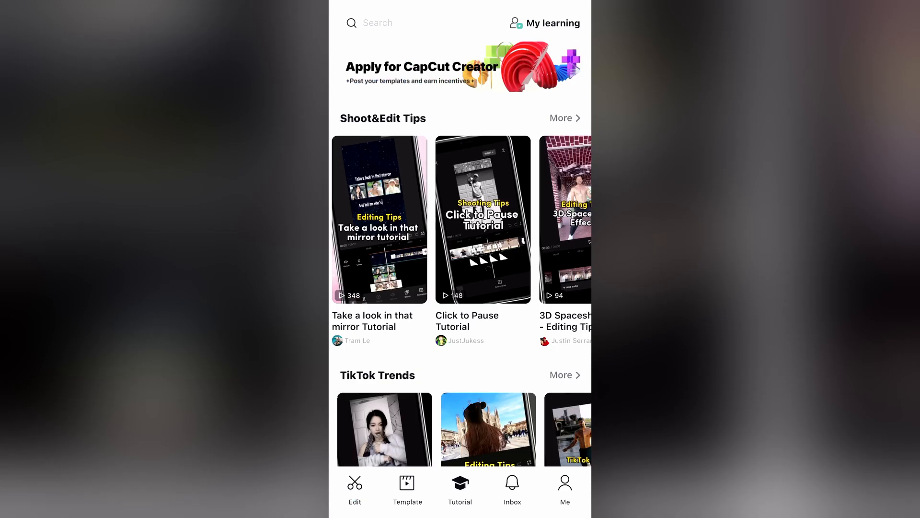
scroll("left", 3)
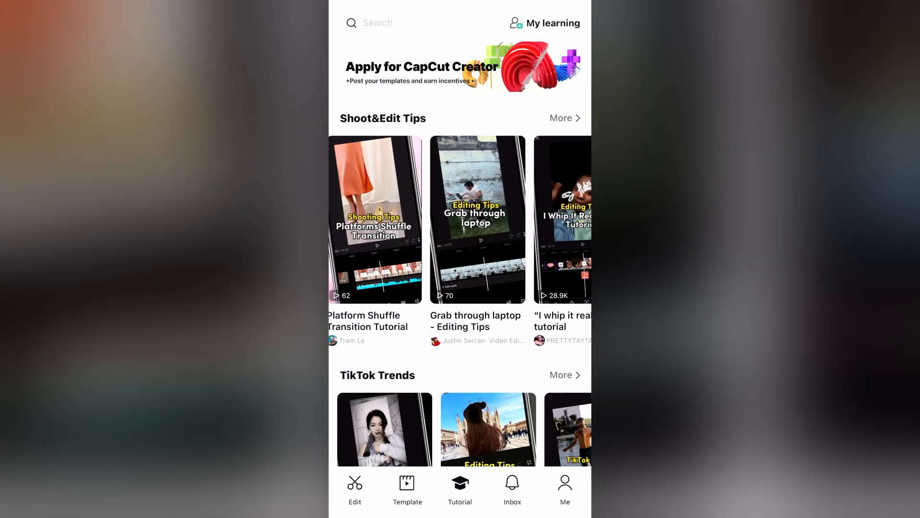
left_click(563, 489)
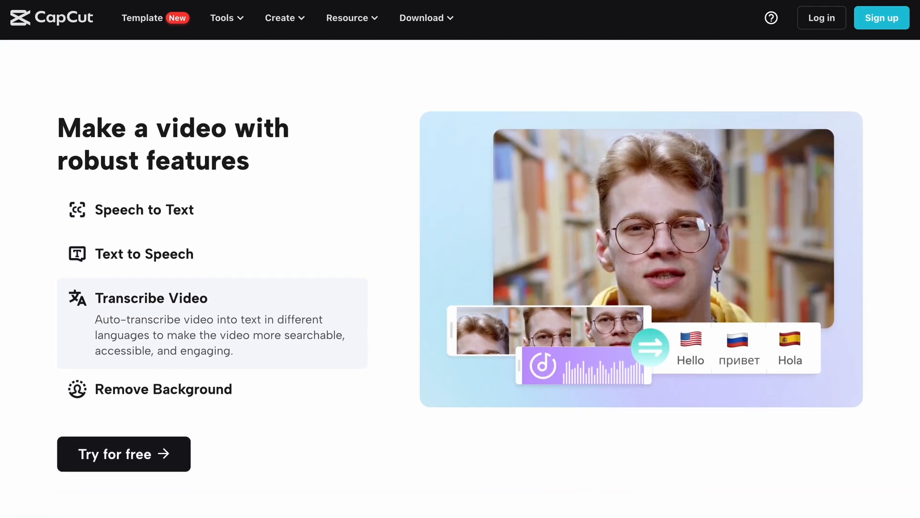
Scroll the online video editor feature page down to its FAQ section
scroll("down", 3)
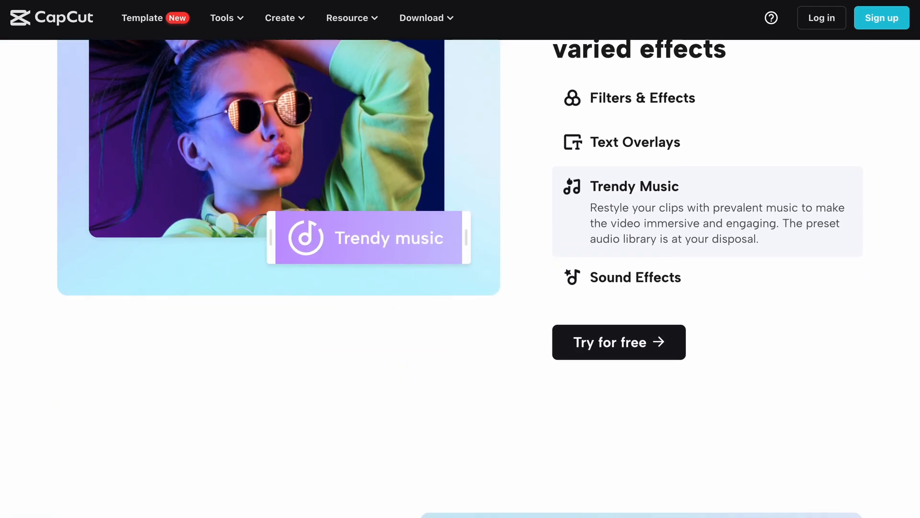
scroll("down", 3)
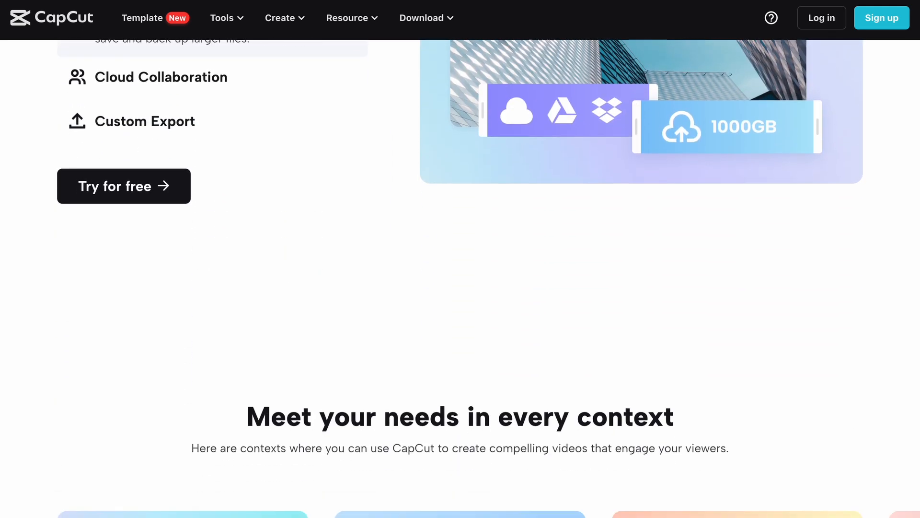
scroll("down", 3)
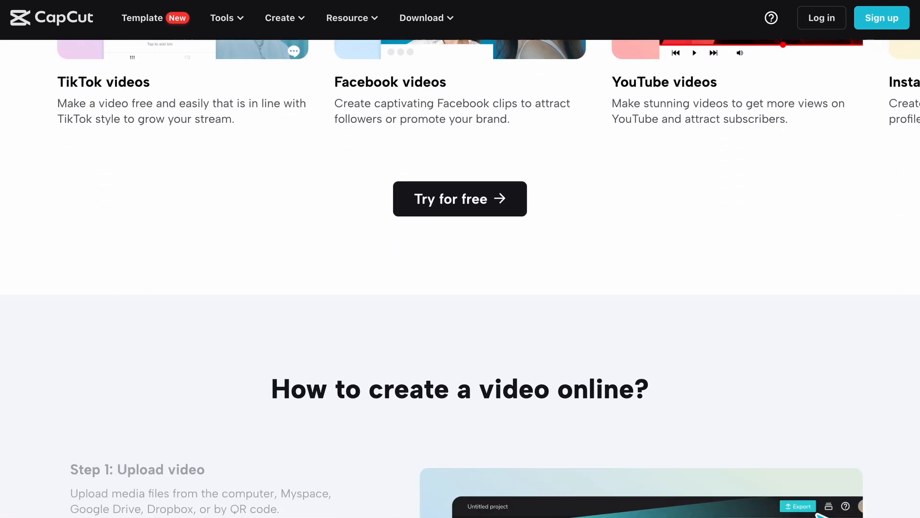
scroll("down", 3)
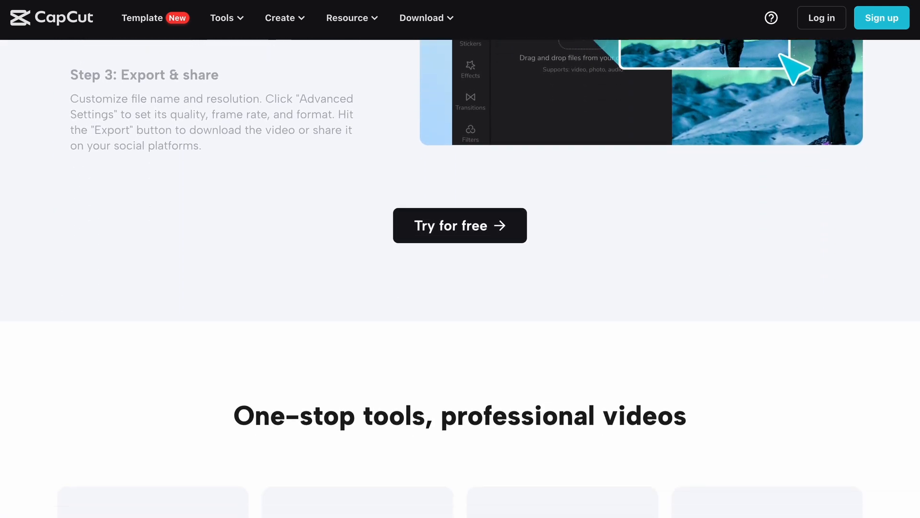
scroll("down", 3)
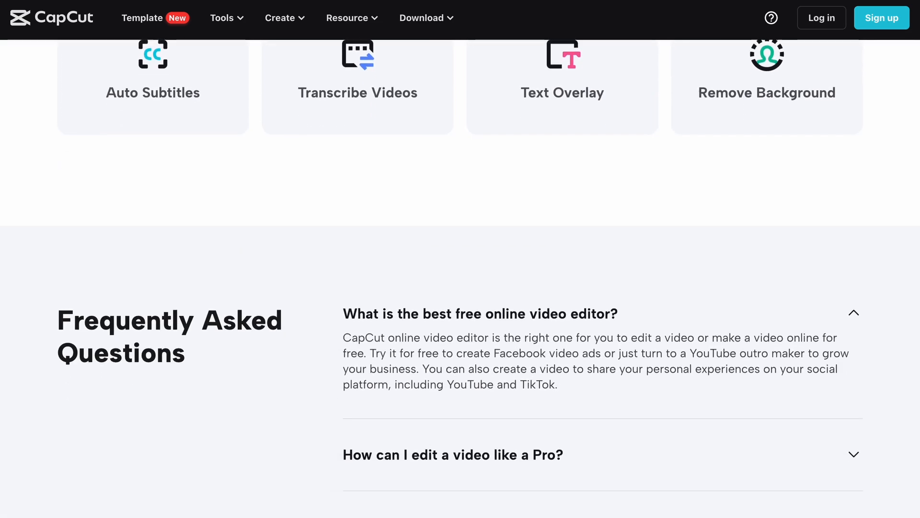
scroll("up", 3)
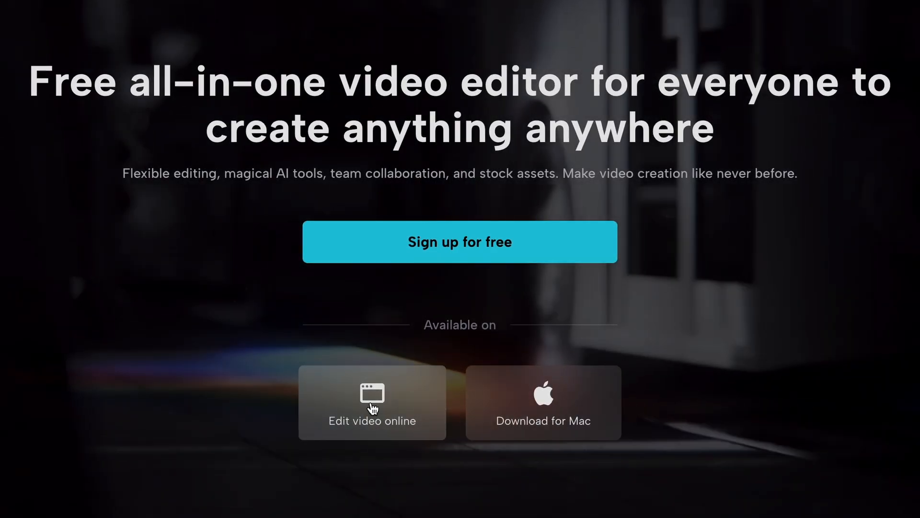
Start an online editor project and preview the smartphone scrolling video in the import picker
left_click(372, 403)
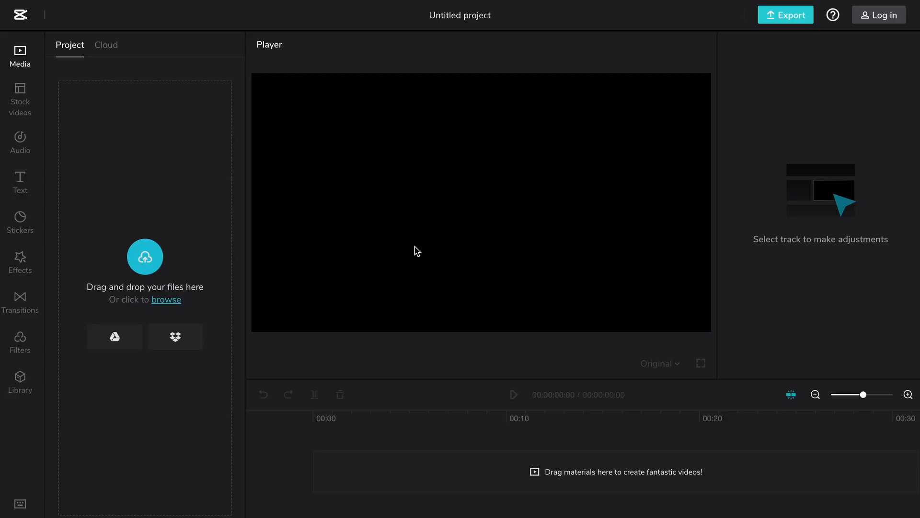
mouse_move(439, 242)
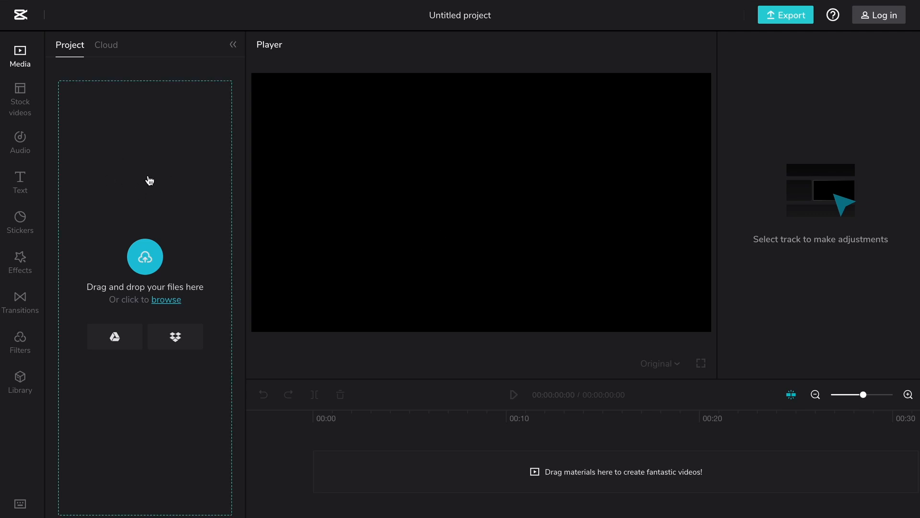
mouse_move(850, 163)
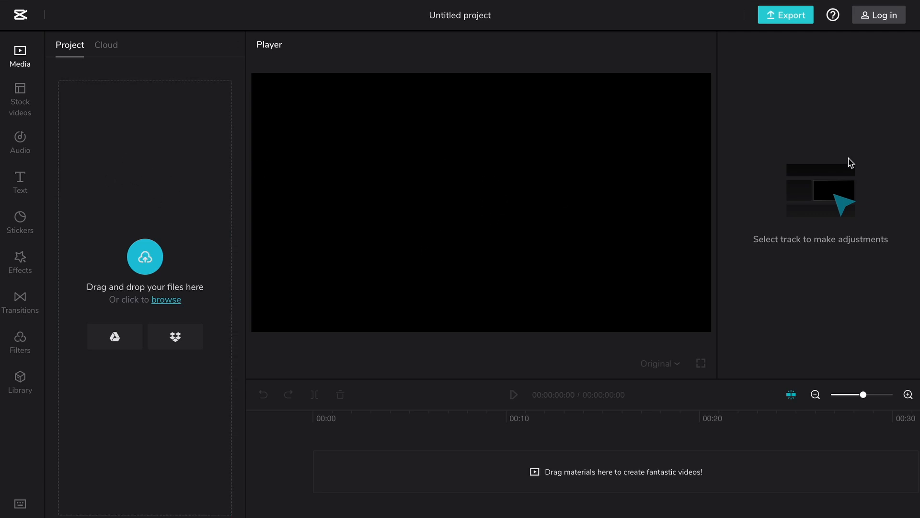
mouse_move(553, 501)
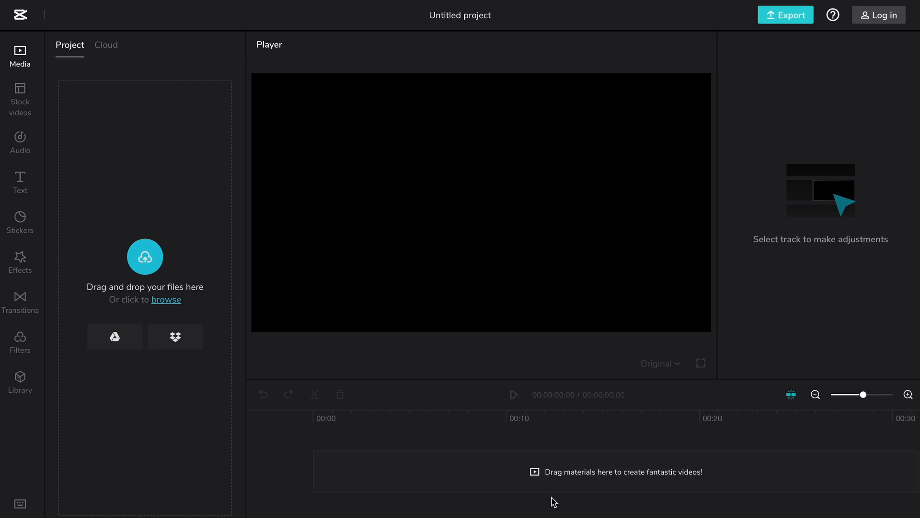
mouse_move(469, 466)
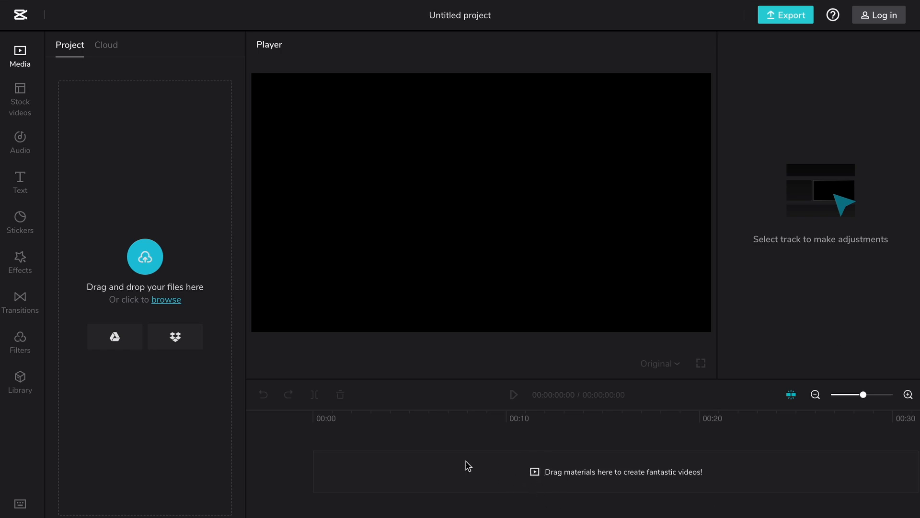
left_click(166, 299)
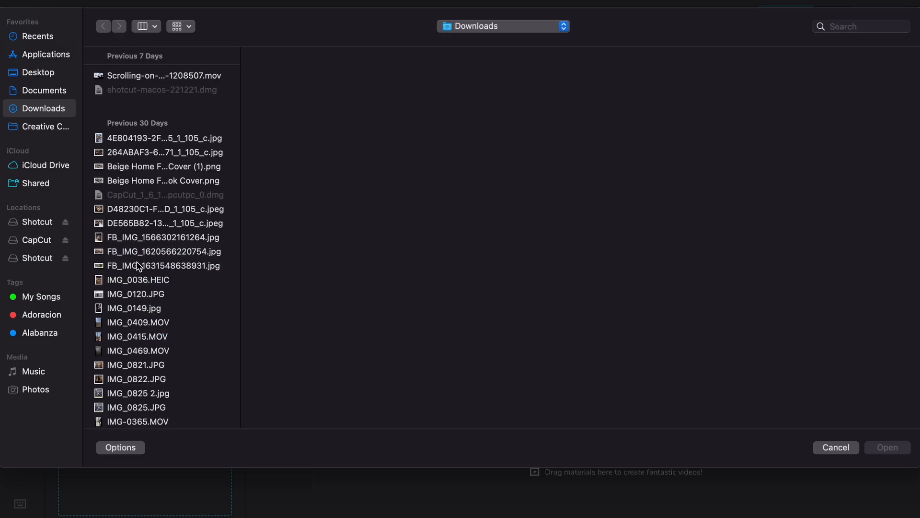
left_click(164, 77)
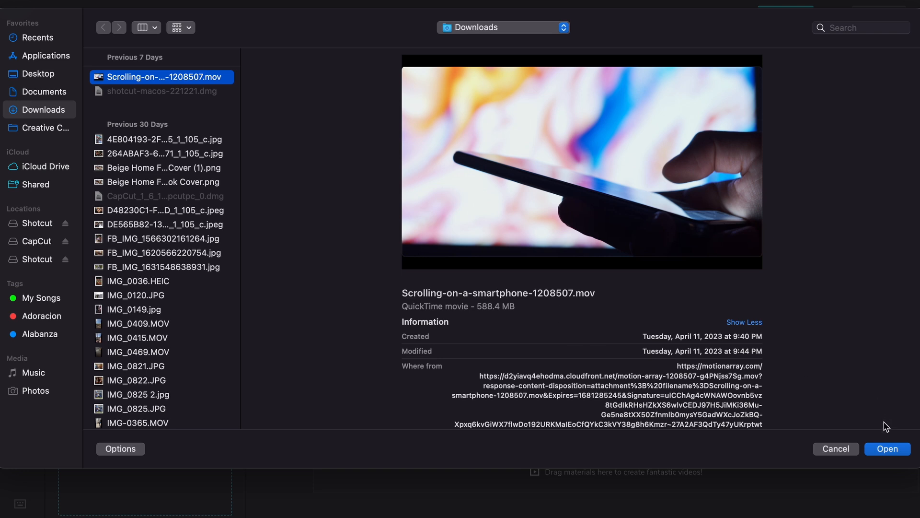
left_click(835, 449)
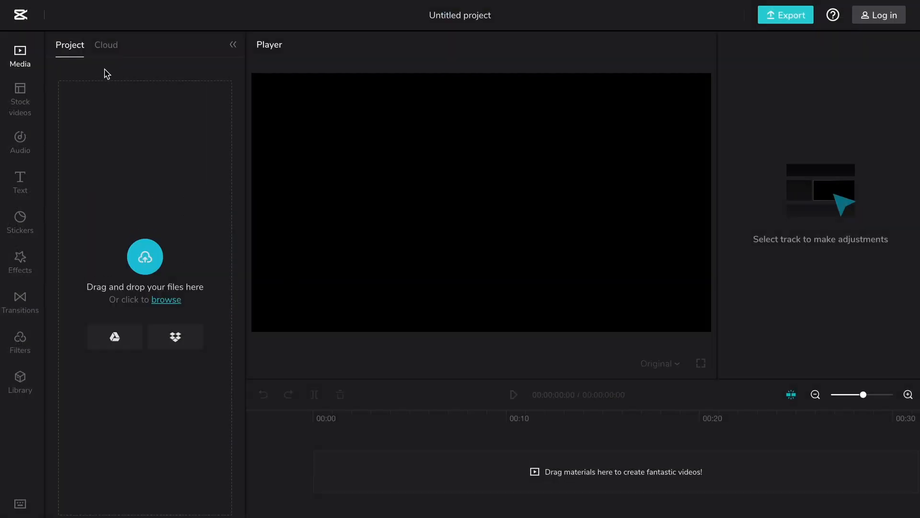
Browse the Cloud tab past its log-in prompt, then the Stock videos and Audio libraries
left_click(106, 46)
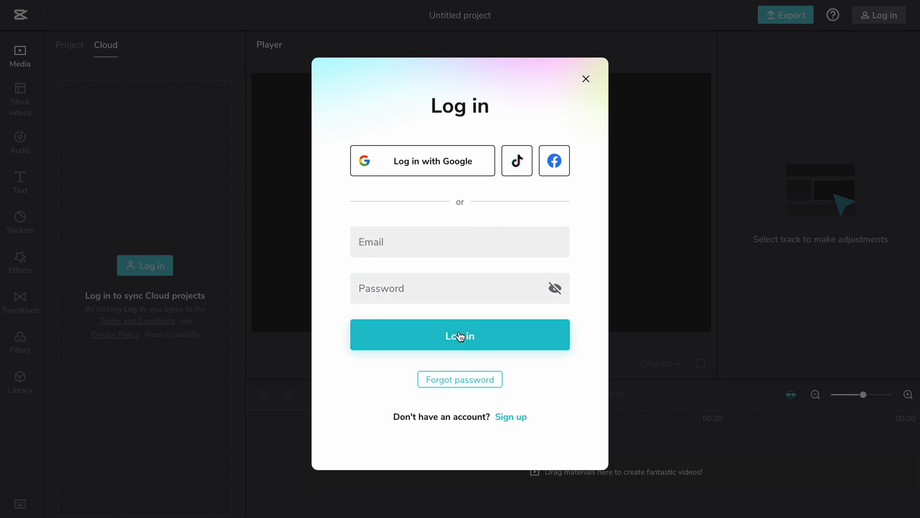
left_click(585, 79)
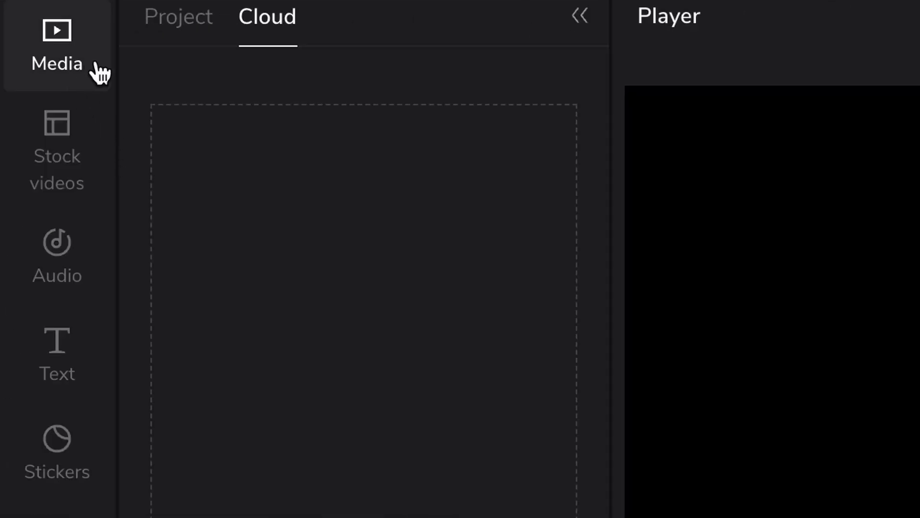
left_click(57, 149)
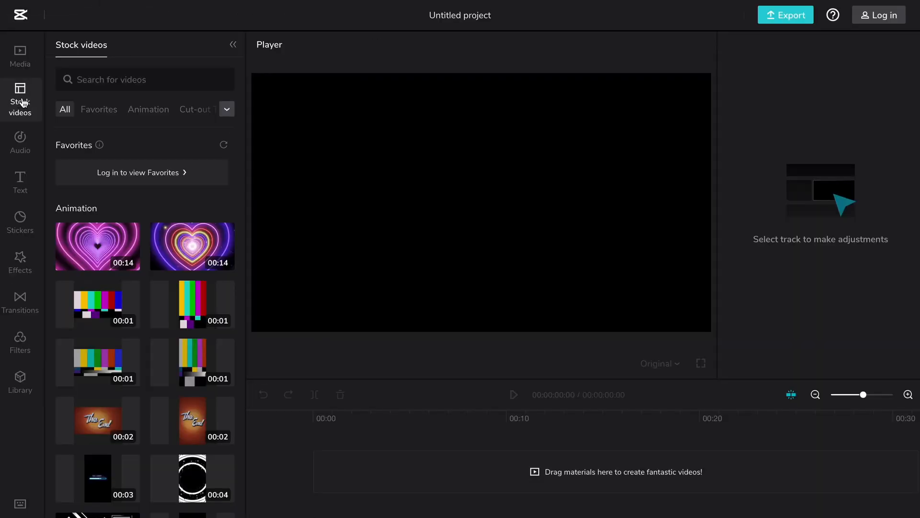
left_click(20, 142)
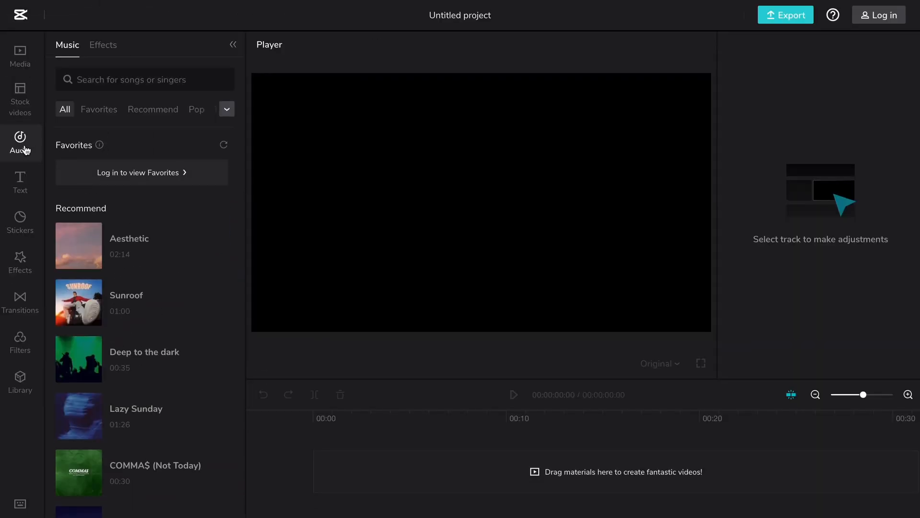
left_click(19, 182)
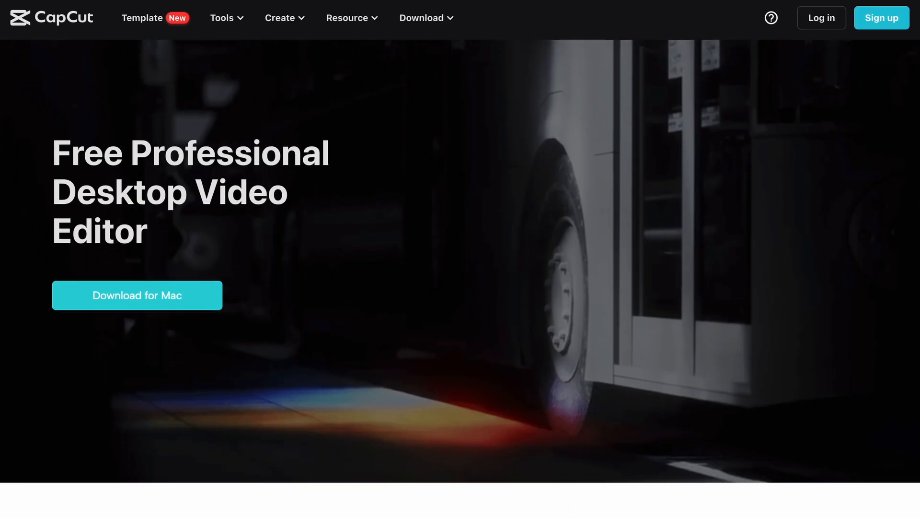
Scroll the desktop editor page and show the Download menu's Mac and Mobile options
scroll("down", 3)
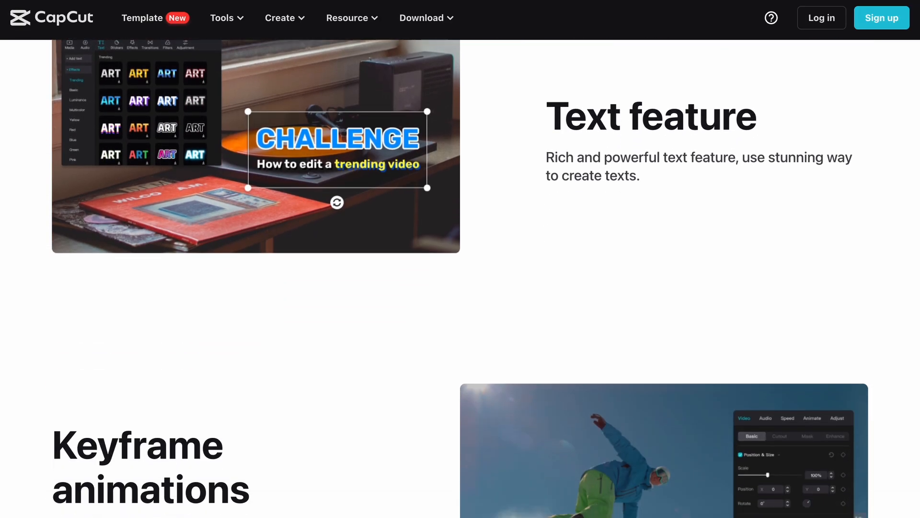
left_click(422, 18)
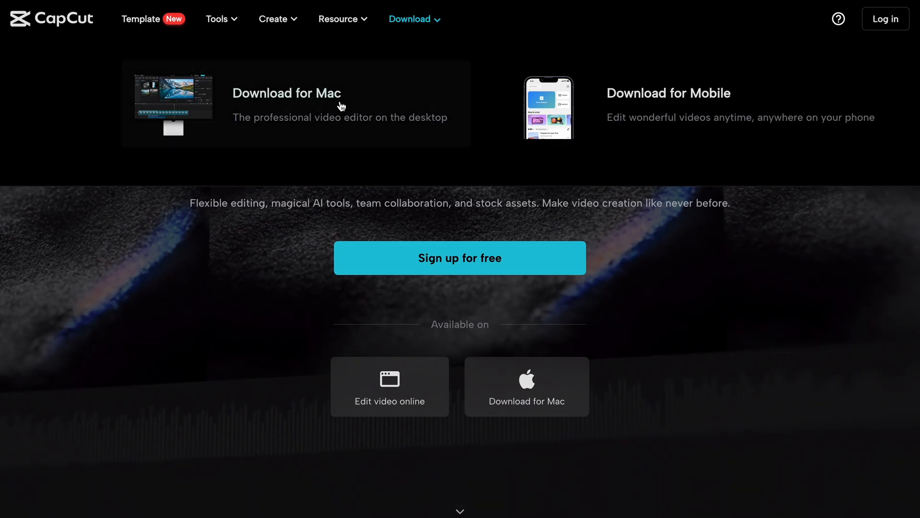
mouse_move(563, 121)
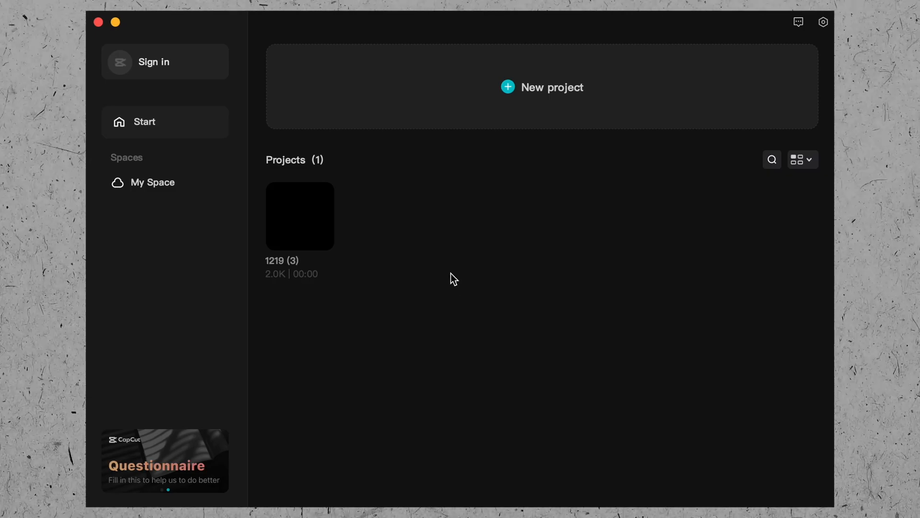
View the sign-in options and select the smartphone clip to see its video properties
left_click(152, 62)
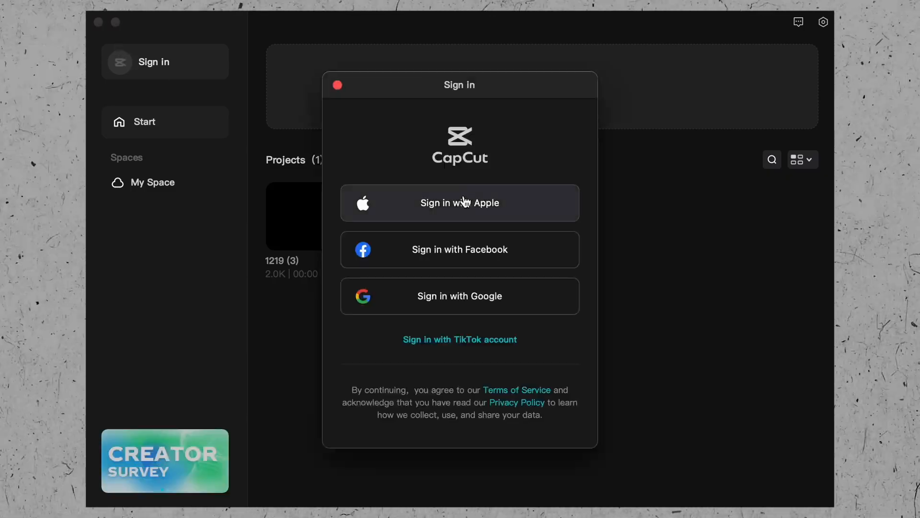
left_click(337, 84)
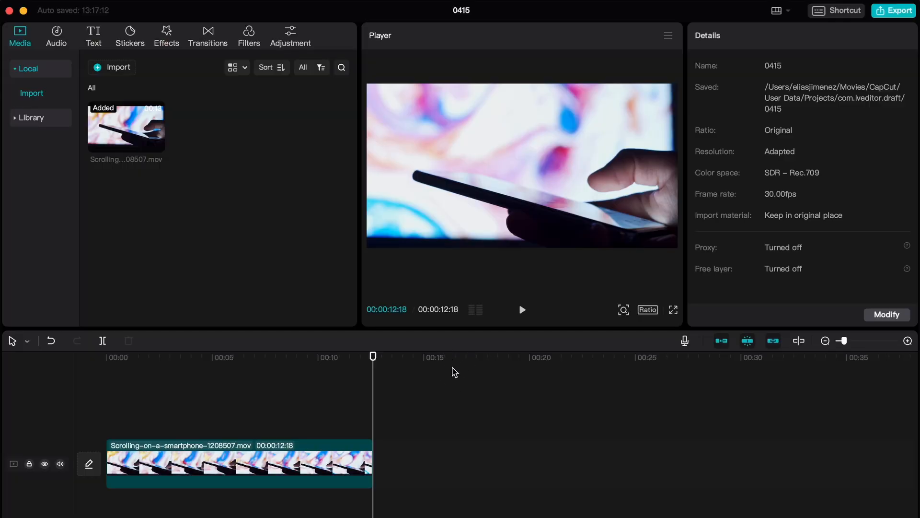
mouse_move(509, 163)
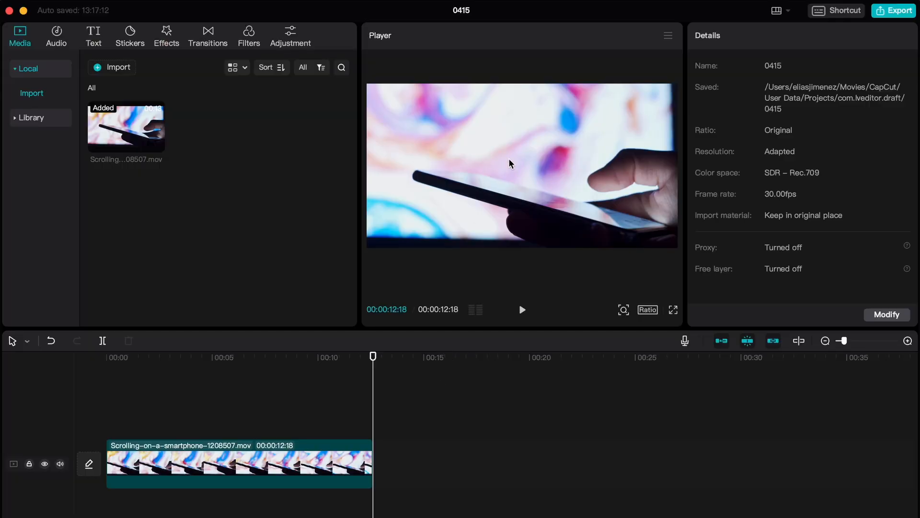
mouse_move(785, 167)
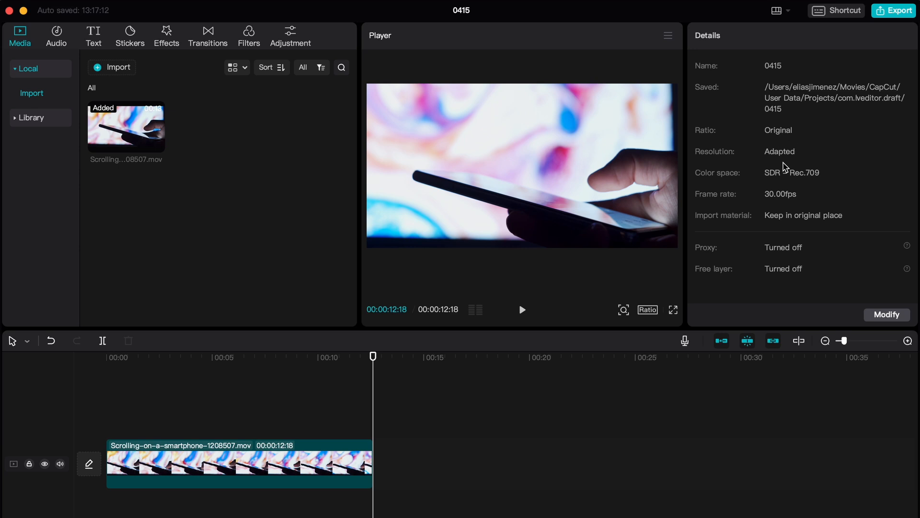
left_click(234, 463)
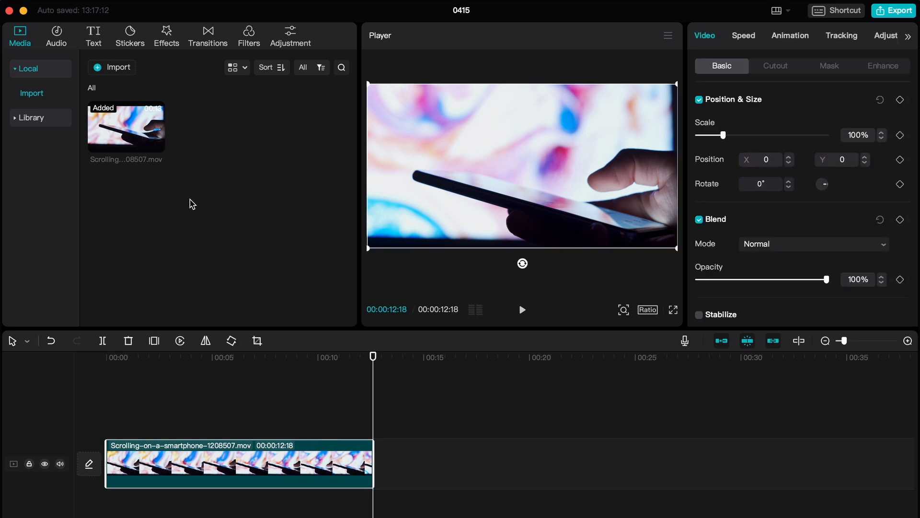
mouse_move(56, 41)
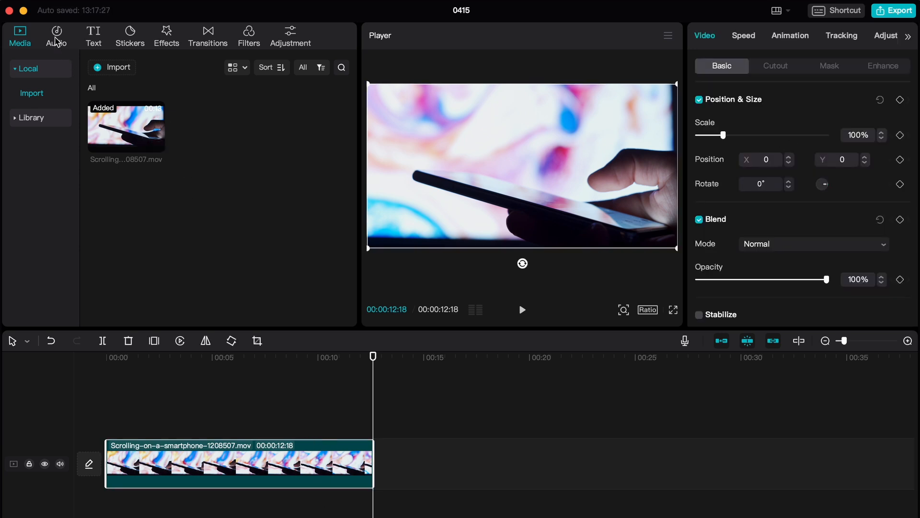
Browse the Transitions presets and the Adjustment tab's Custom adjustment and LUT
left_click(129, 35)
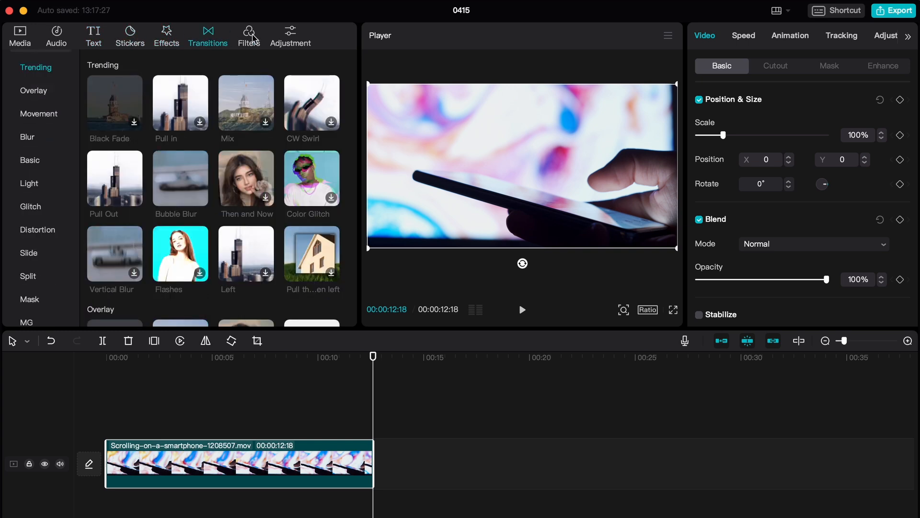
left_click(290, 36)
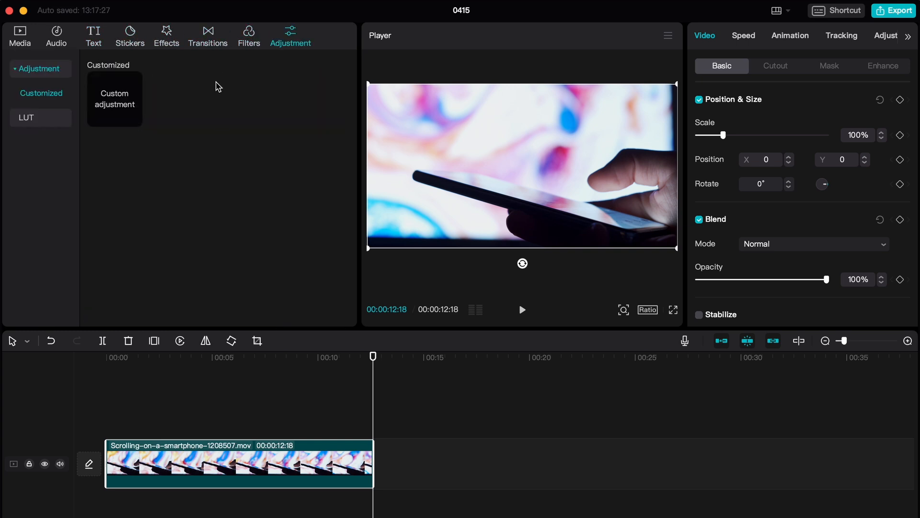
left_click(19, 36)
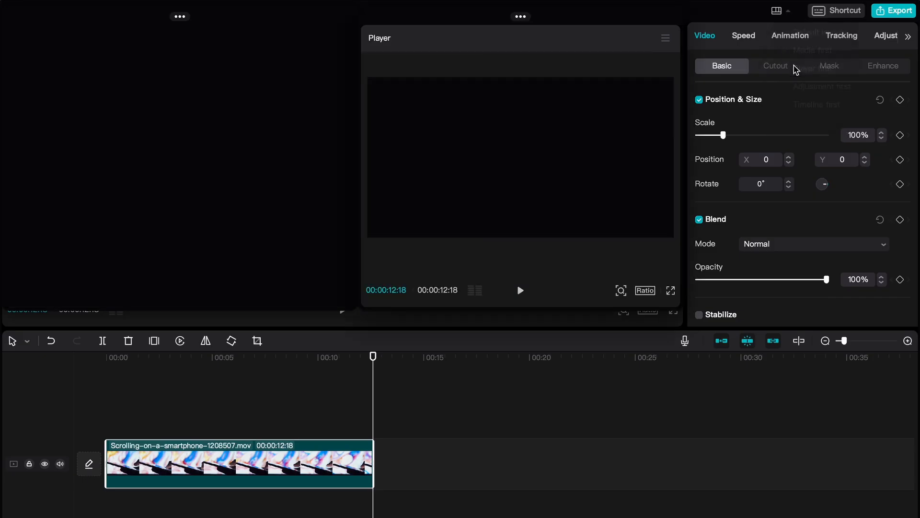
Detach the Player into a floating window, then restore it into the docked layout
left_click(777, 10)
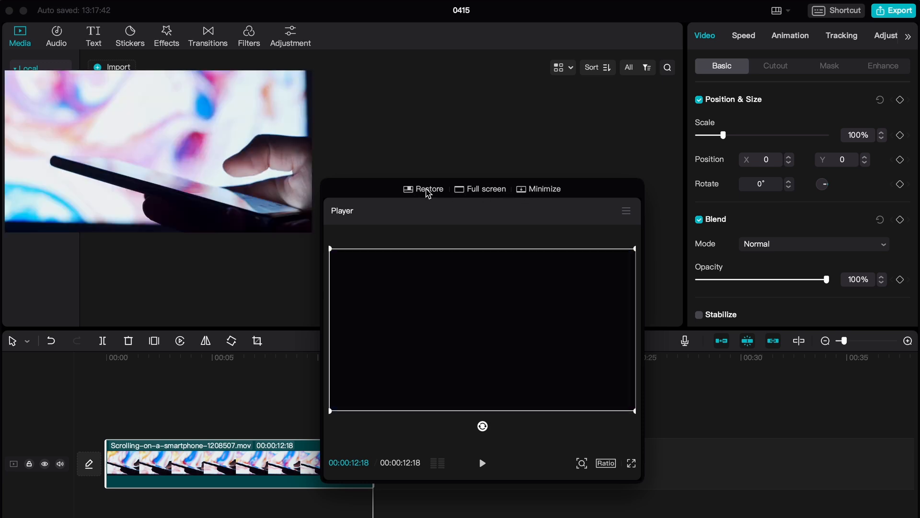
left_click(429, 189)
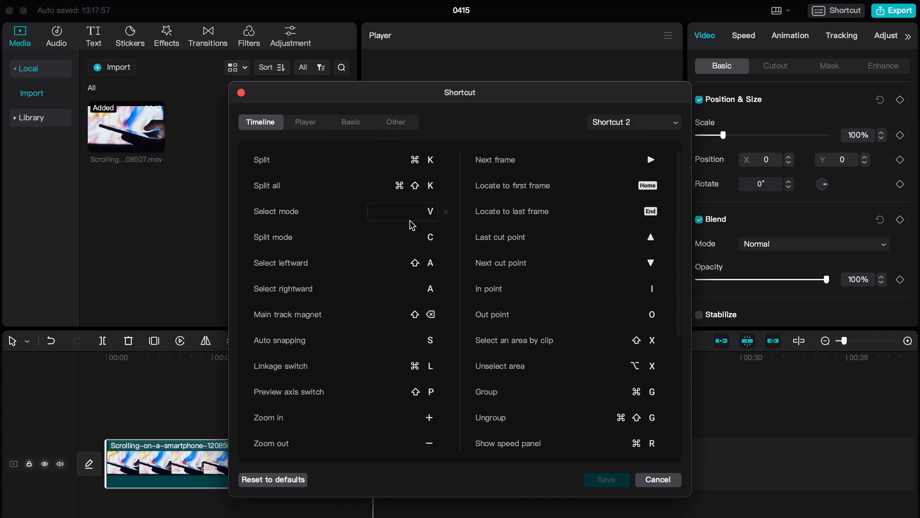
Review the Timeline shortcut list, then bring up export settings for project 0415 at 1080P, H.264, mov, 30fps
scroll("down", 3)
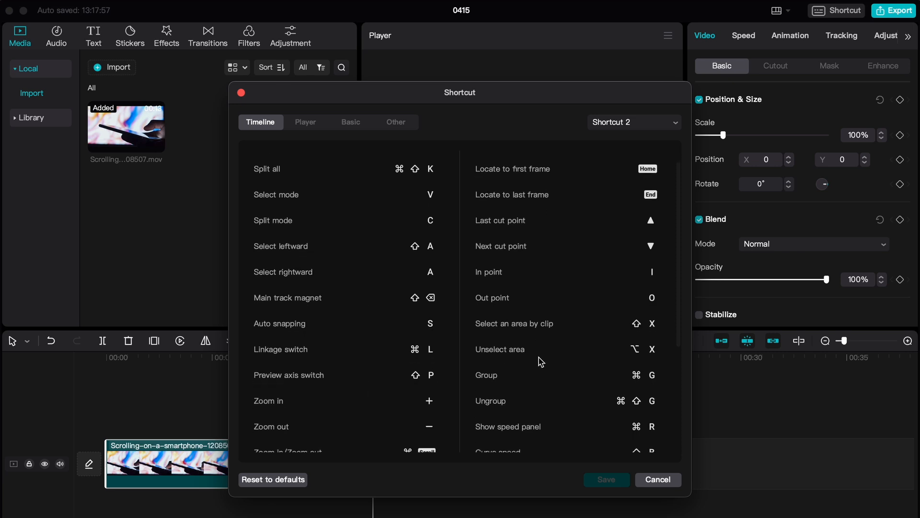
scroll("down", 3)
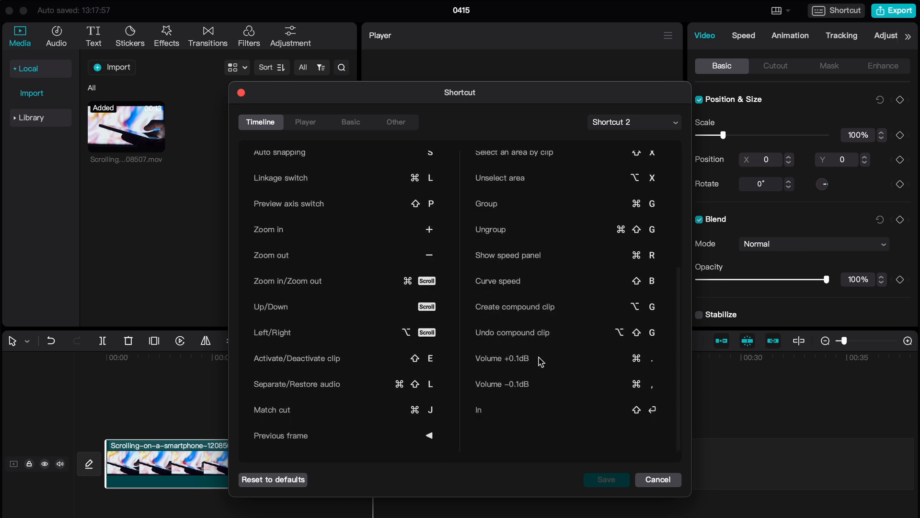
scroll("up", 3)
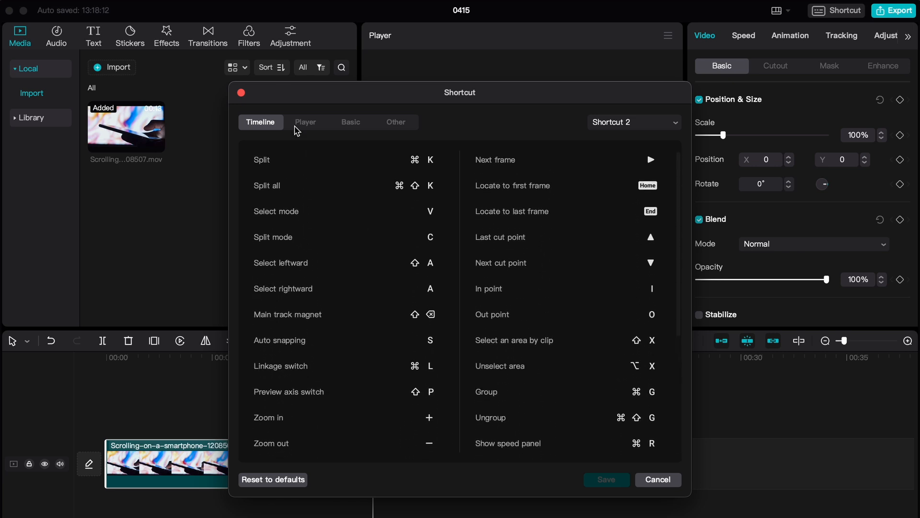
left_click(893, 11)
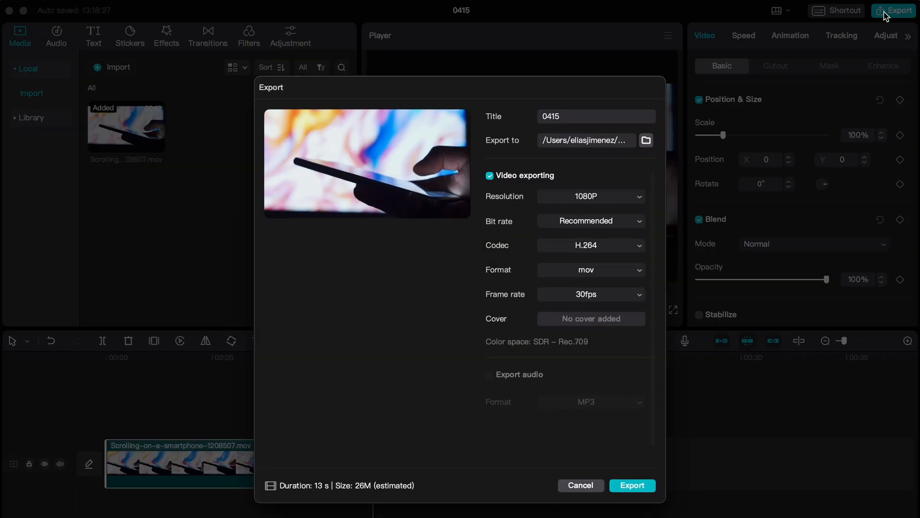
mouse_move(580, 173)
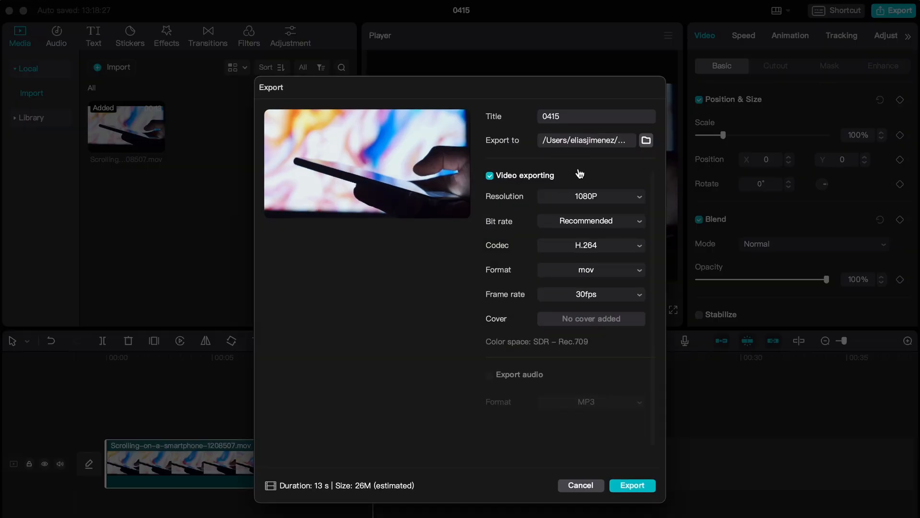
mouse_move(589, 215)
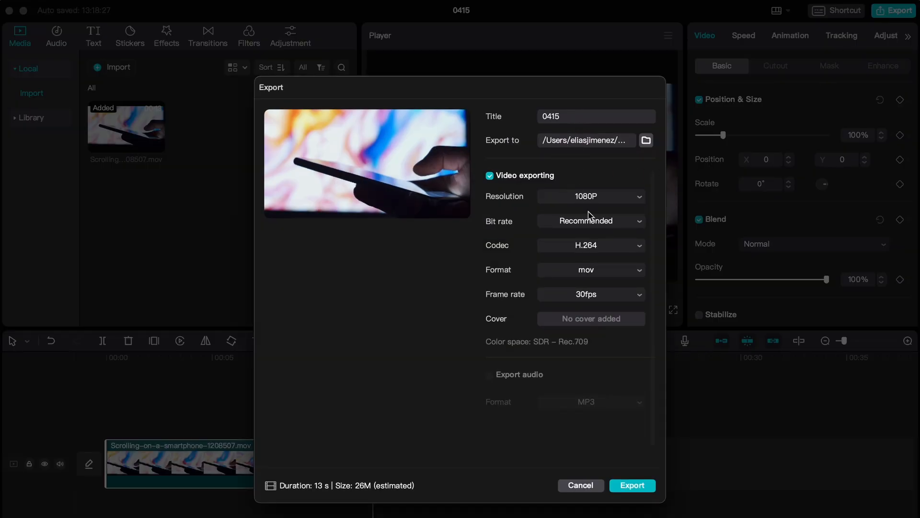
left_click(589, 269)
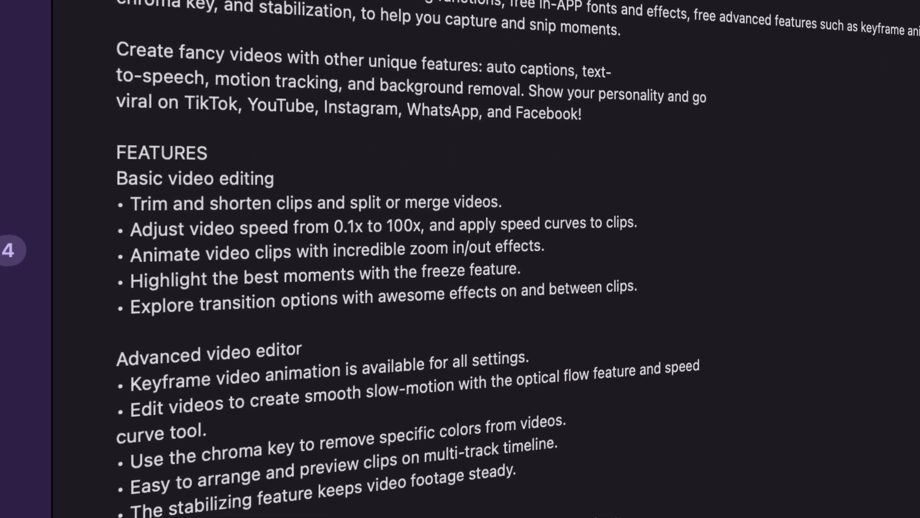
Reveal more project presets like LinkedIn ads and Facebook videos, then the tools and templates sections below
scroll("down", 3)
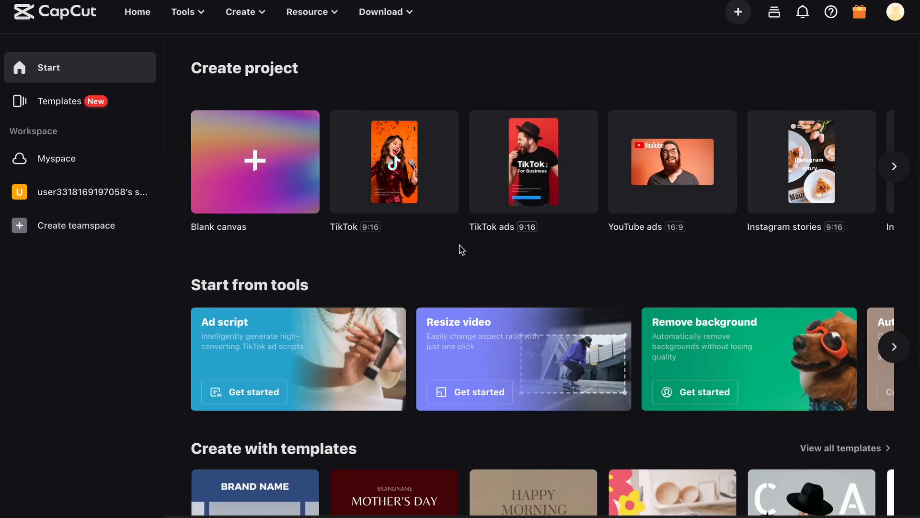
left_click(895, 166)
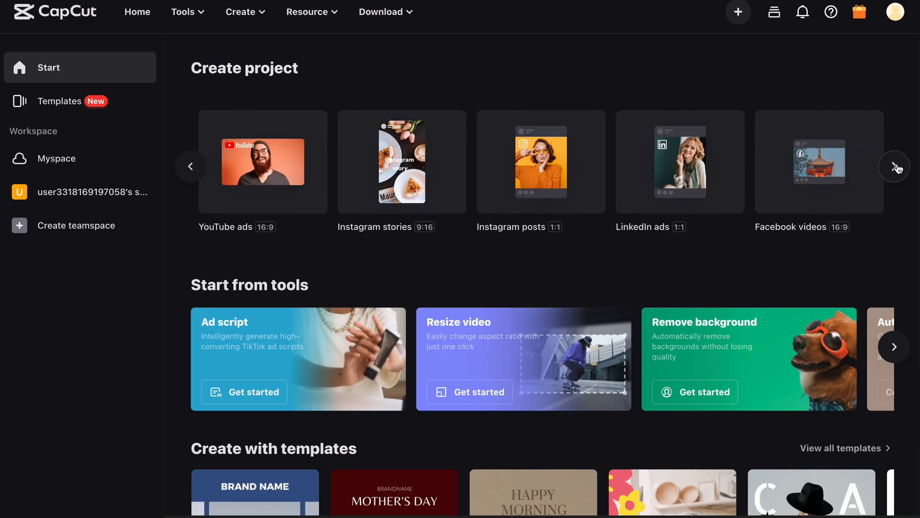
scroll("down", 3)
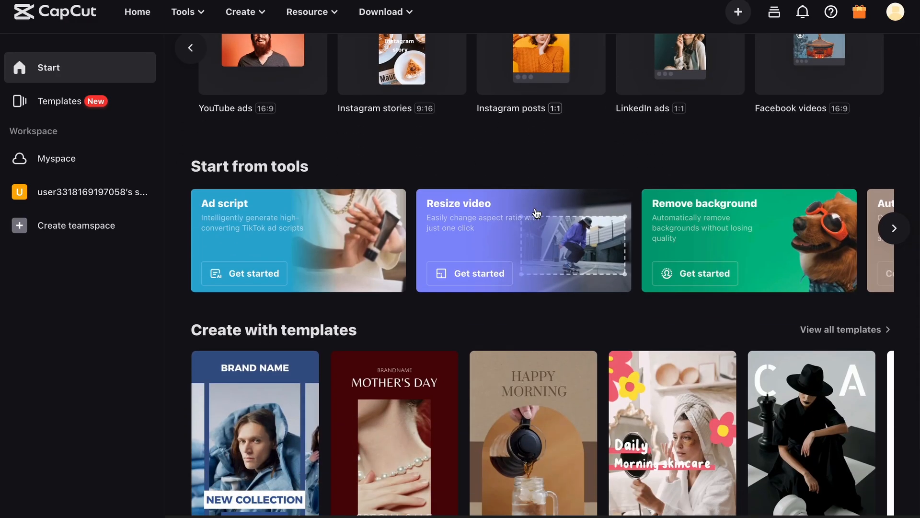
scroll("down", 3)
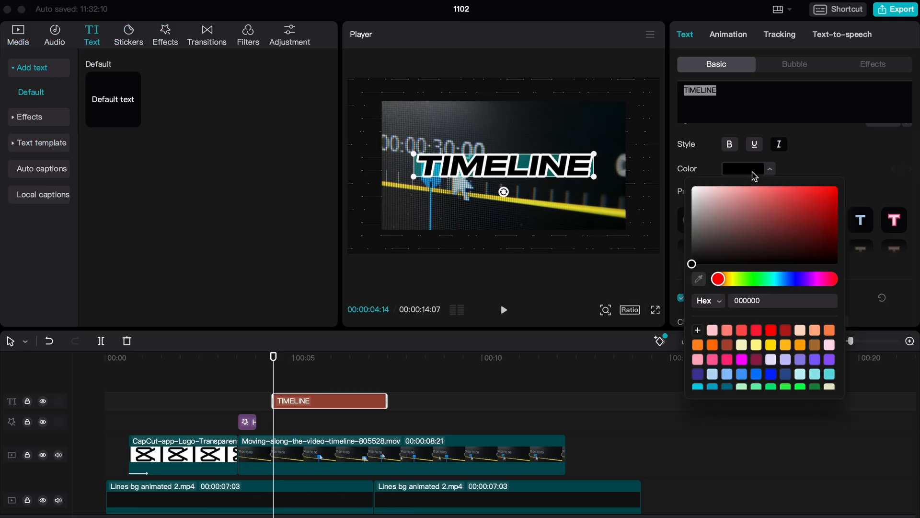
Browse Movement transitions and select the transition between the logo clip and the footage clip
left_click(207, 34)
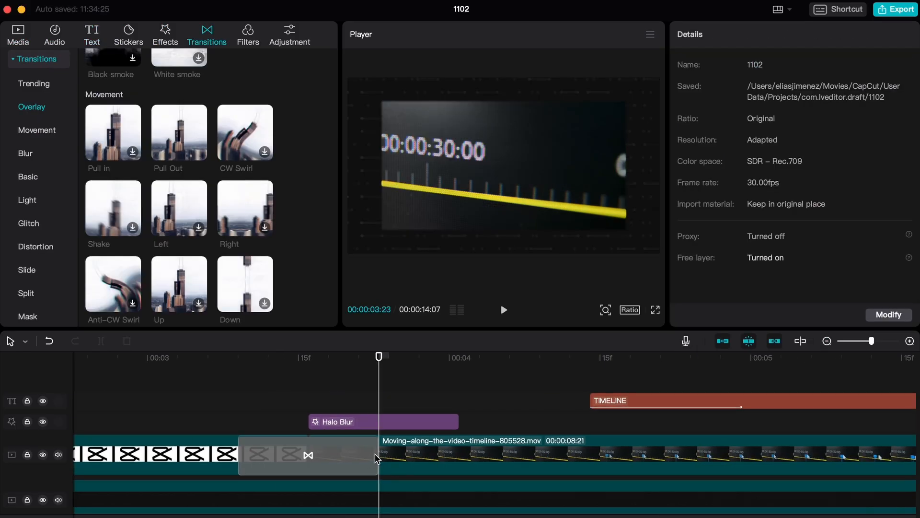
left_click(503, 310)
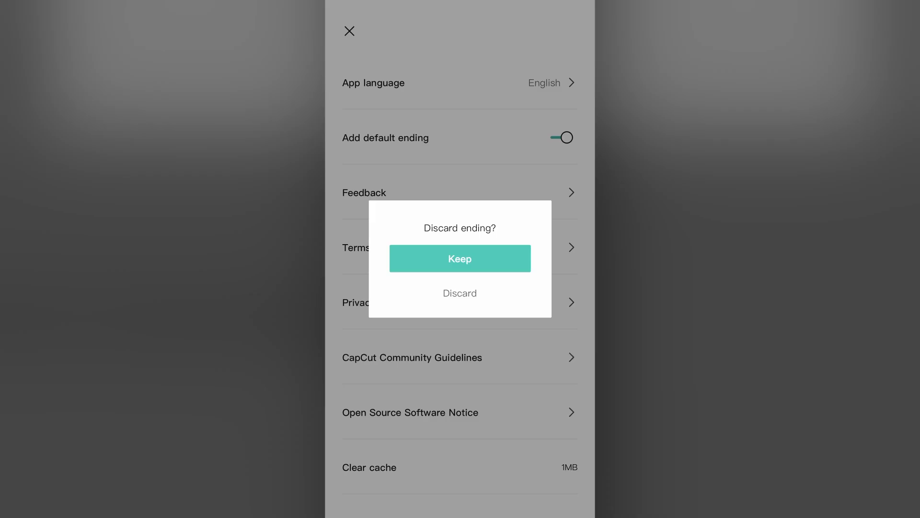
Confirm discarding the default ending so it stays off, then reach project 1102's cover selection
left_click(459, 293)
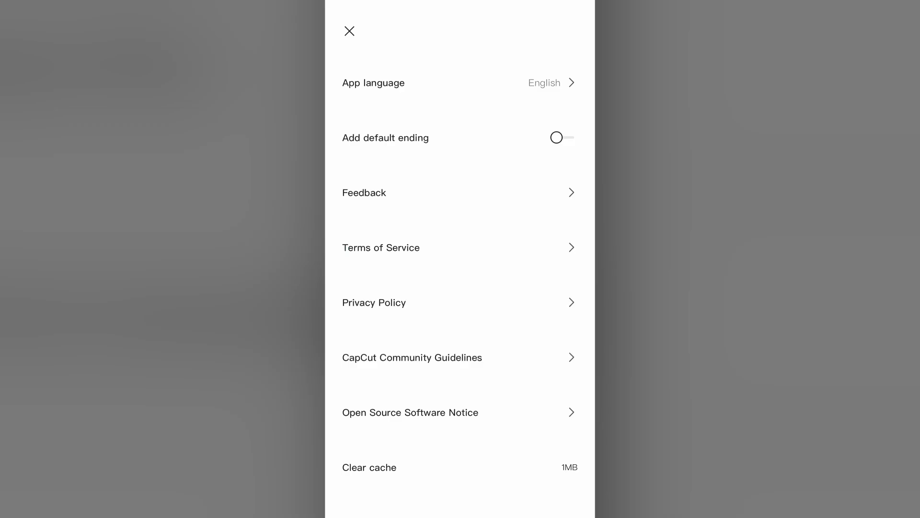
left_click(349, 31)
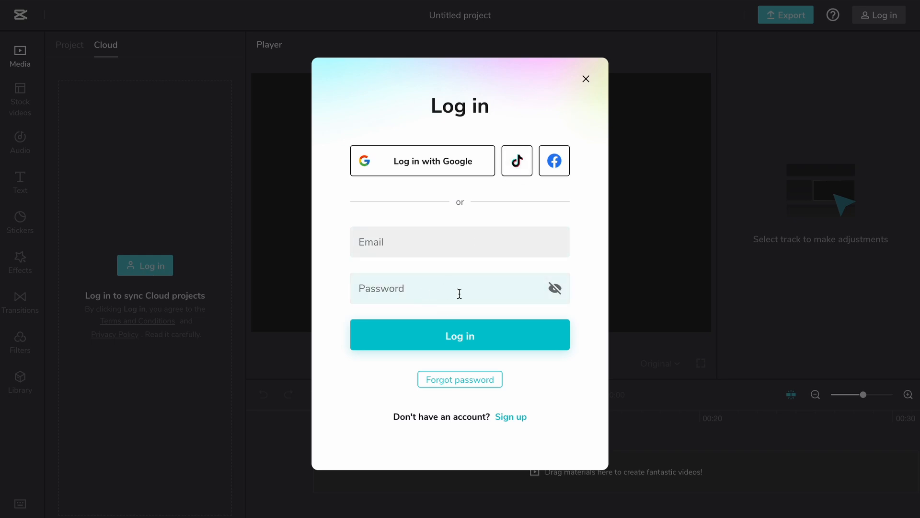
left_click(586, 78)
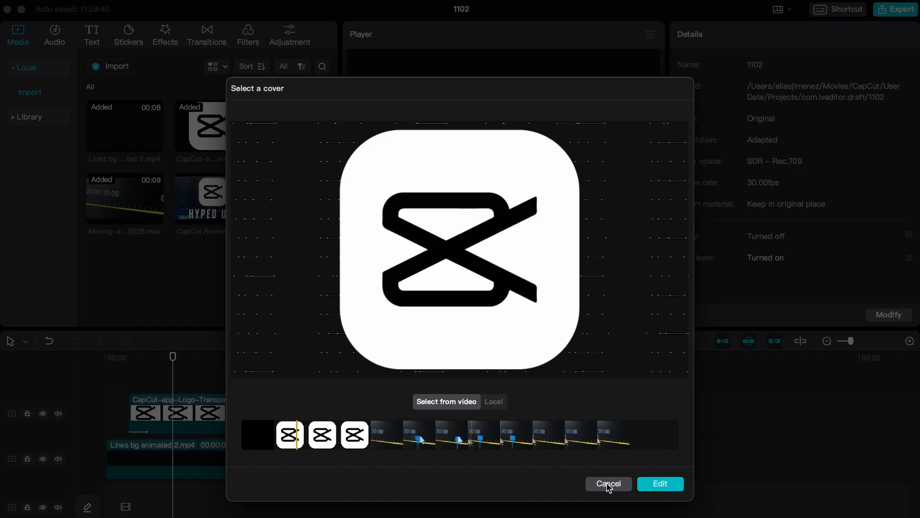
Cancel the cover picker, preview the project with the background clip selected, and browse featured filters like BW 3 and Warm
left_click(608, 484)
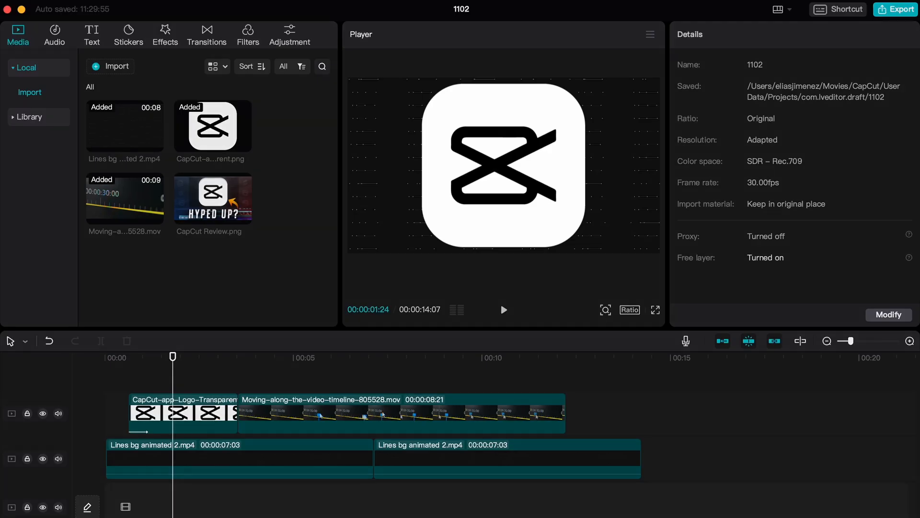
left_click(504, 310)
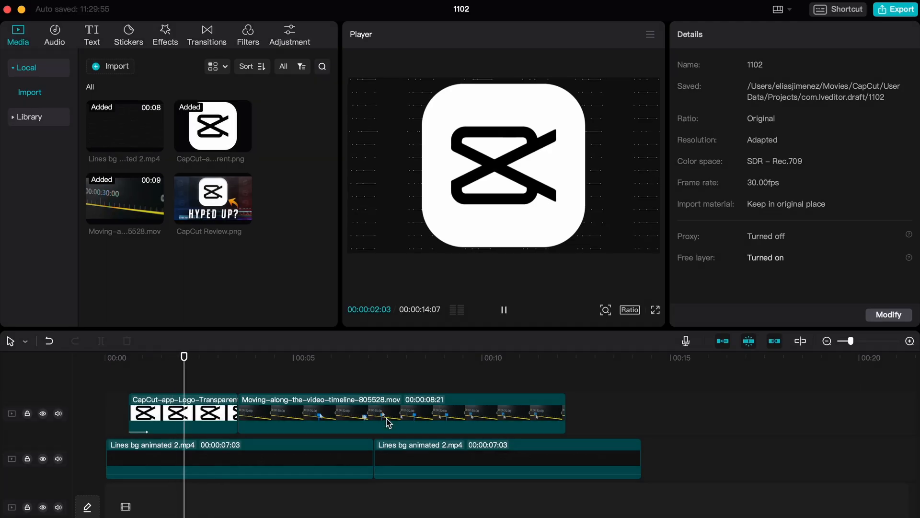
left_click(398, 413)
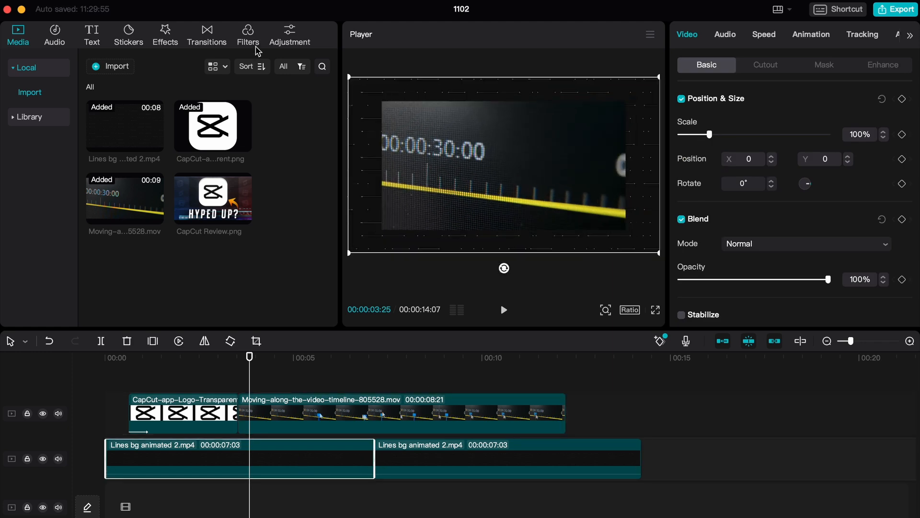
left_click(247, 35)
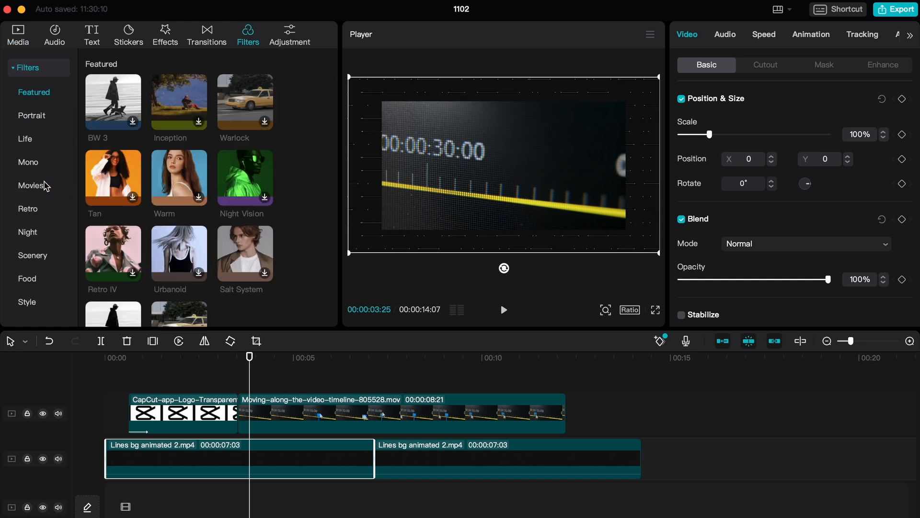
scroll("down", 3)
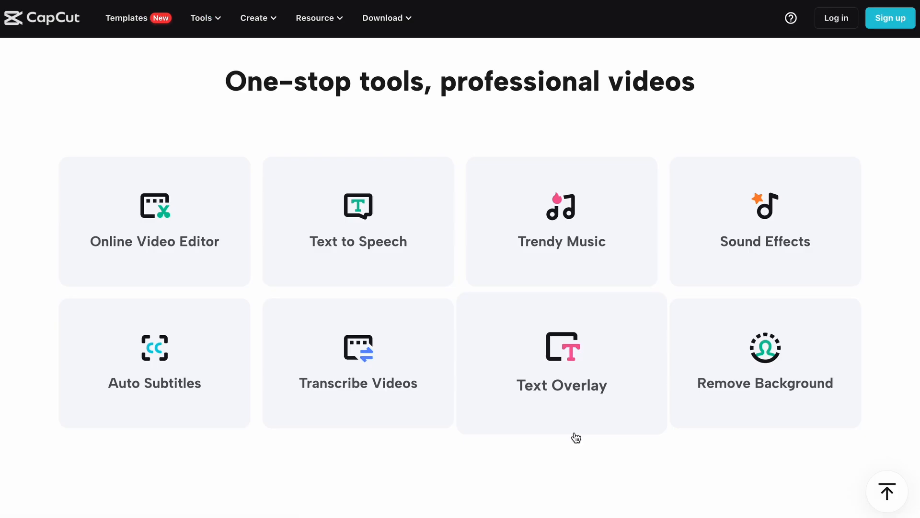
mouse_move(358, 234)
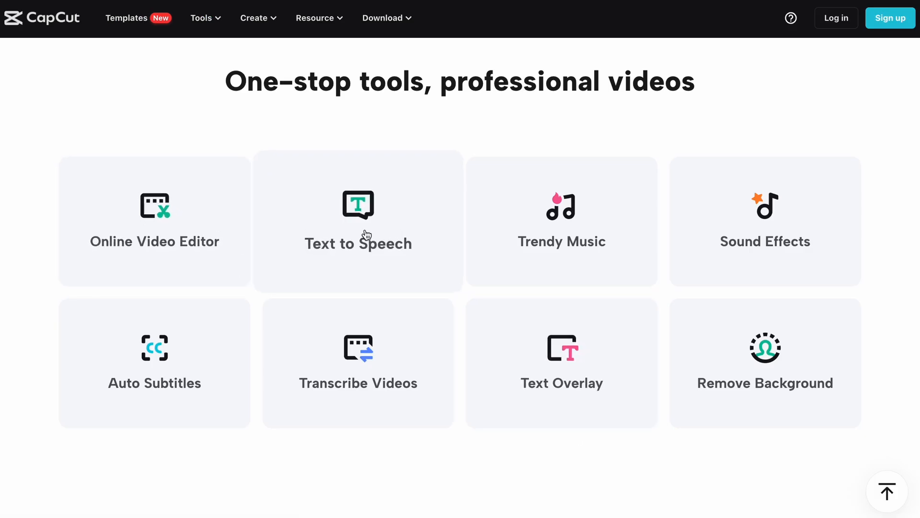
mouse_move(735, 242)
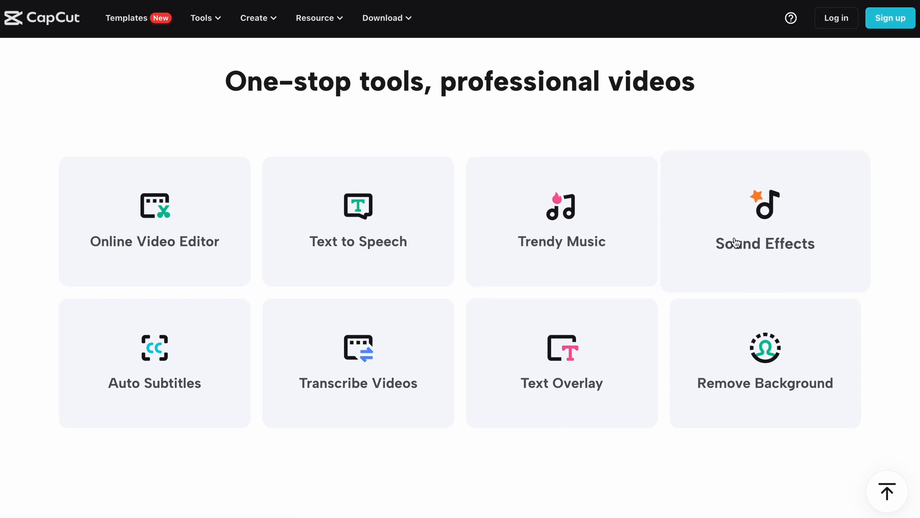
mouse_move(545, 372)
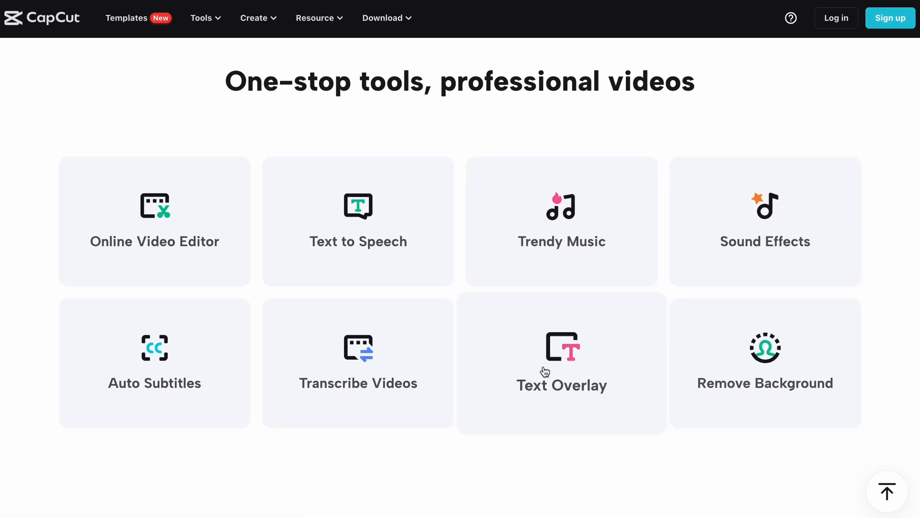
mouse_move(190, 372)
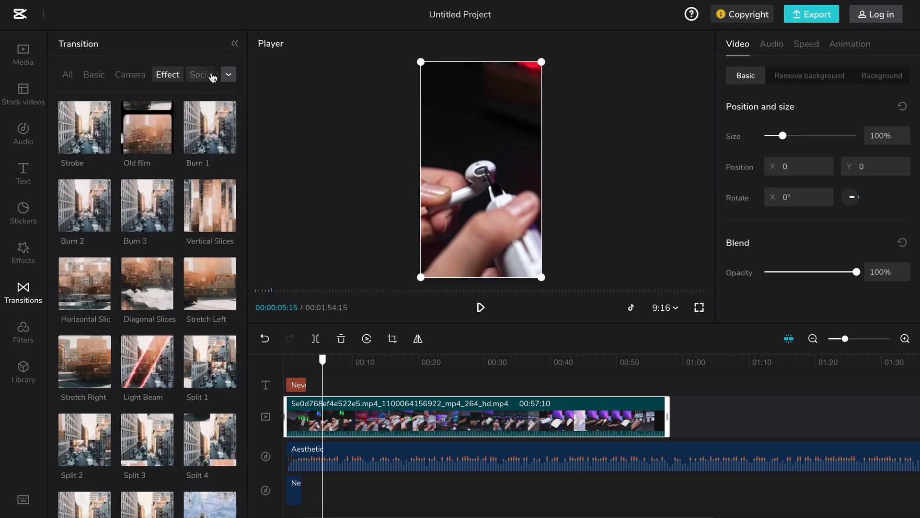
Browse the Social, Camera and Basic transition categories, ending on presets like Flip 1, Blur and Dissolve 1
left_click(201, 75)
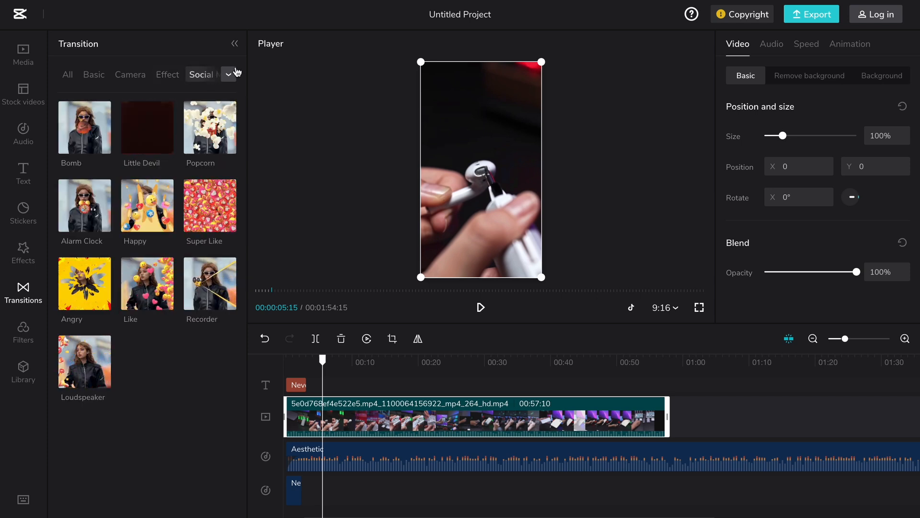
left_click(229, 74)
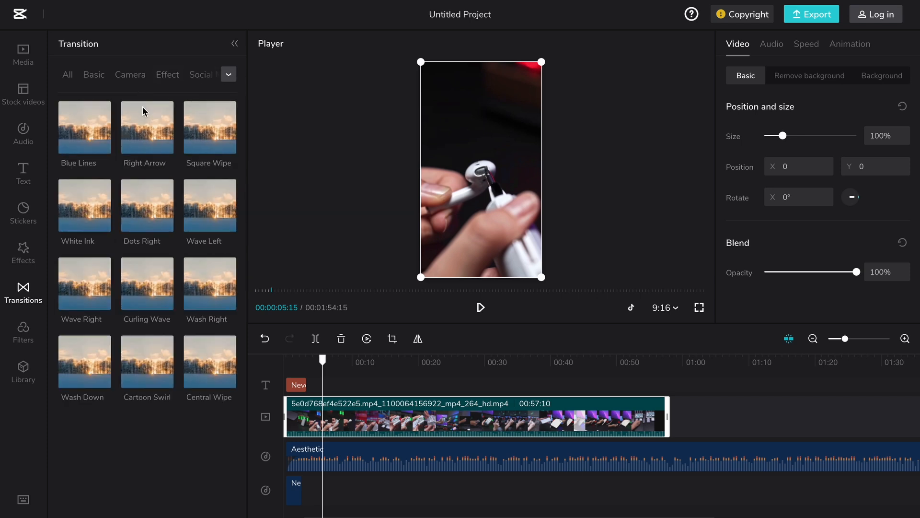
scroll("down", 3)
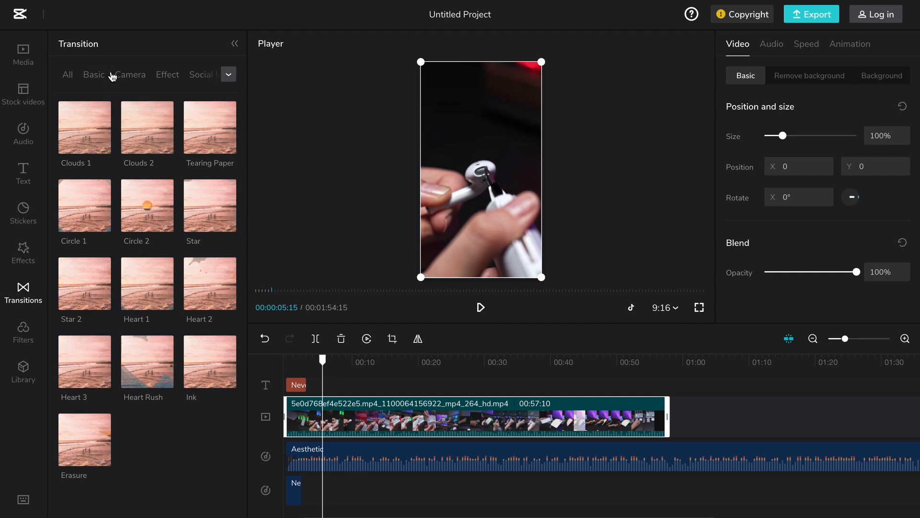
left_click(130, 75)
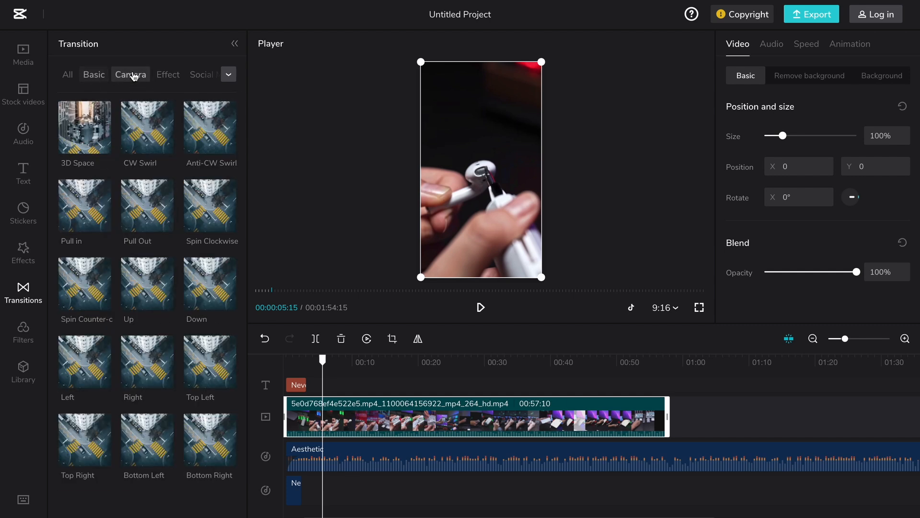
left_click(130, 75)
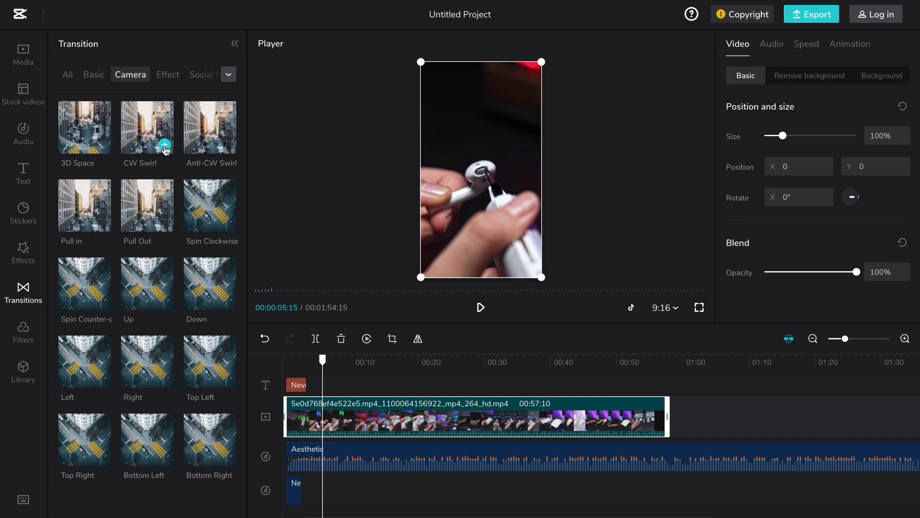
left_click(93, 75)
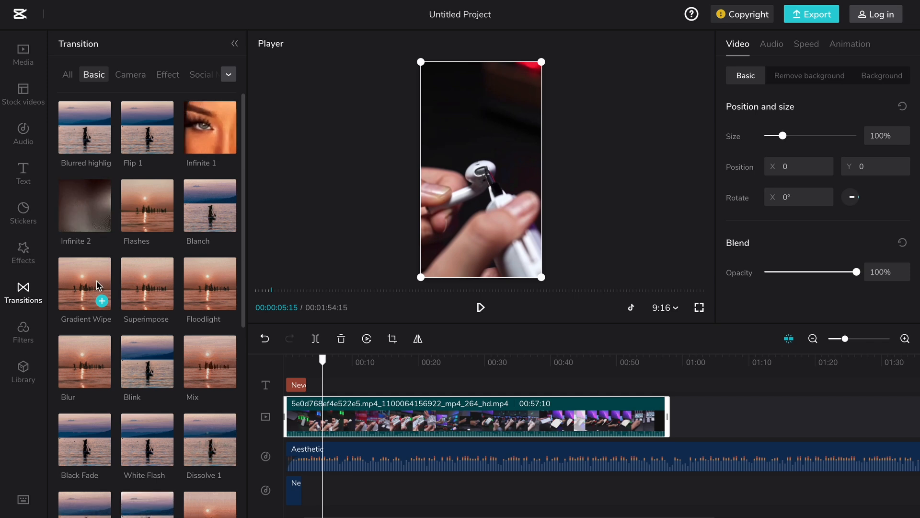
scroll("down", 3)
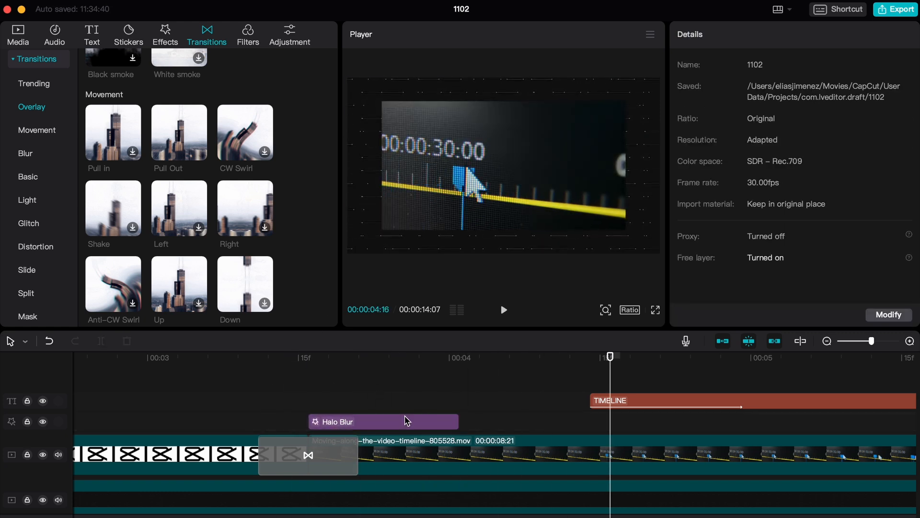
Shift the TIMELINE text clip earlier to overlap the Halo Blur effect and preview the title over the video
left_click(384, 422)
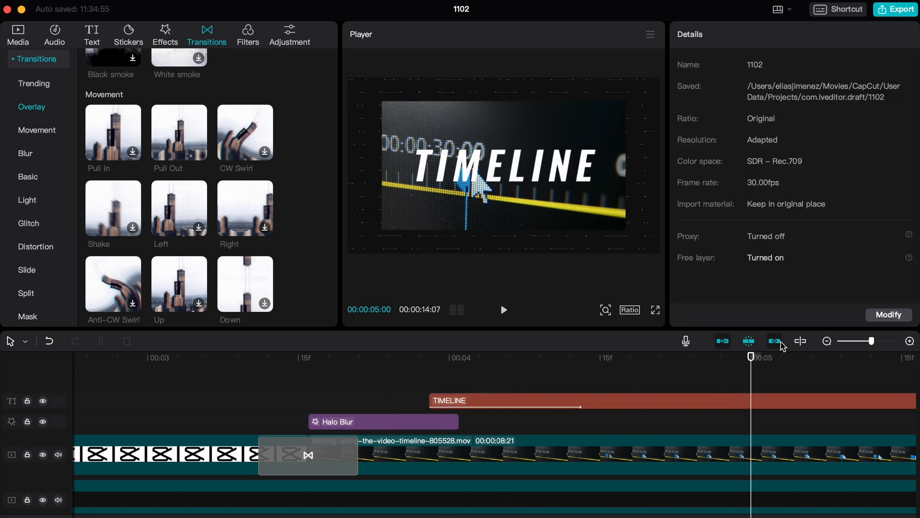
left_click(826, 340)
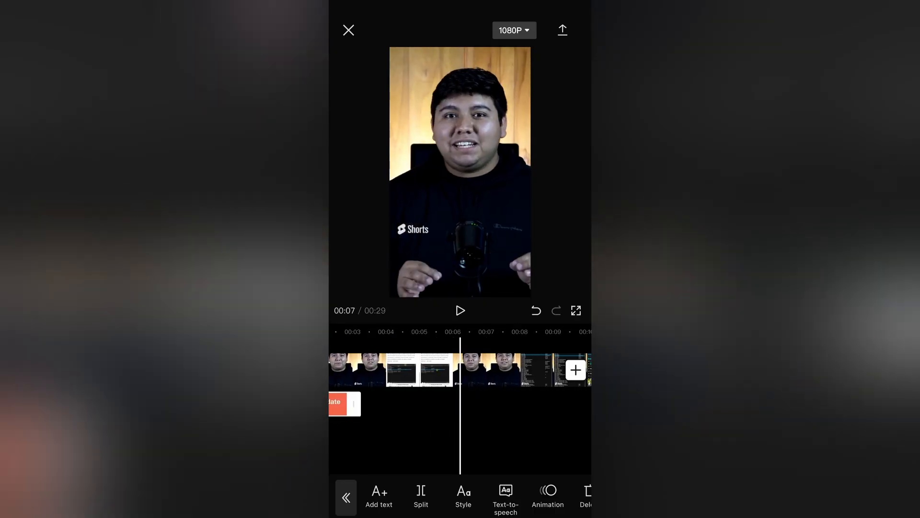
left_click(421, 496)
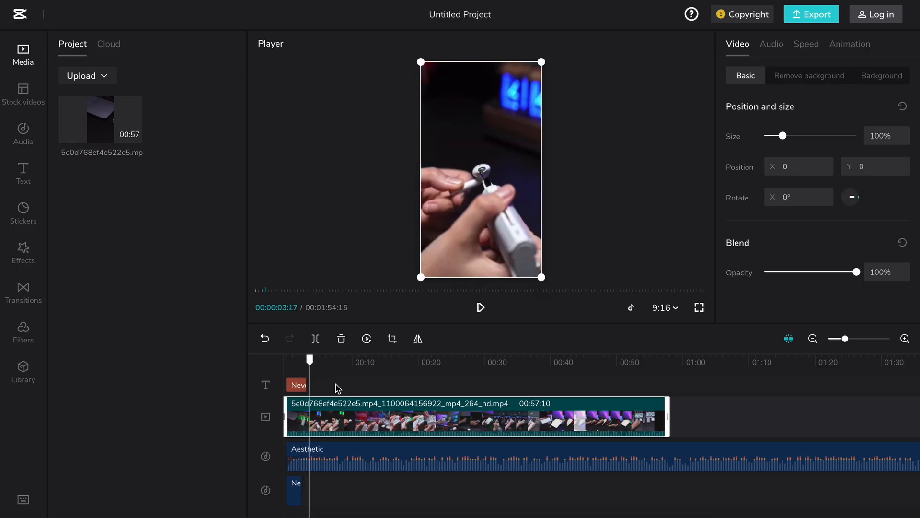
mouse_move(337, 441)
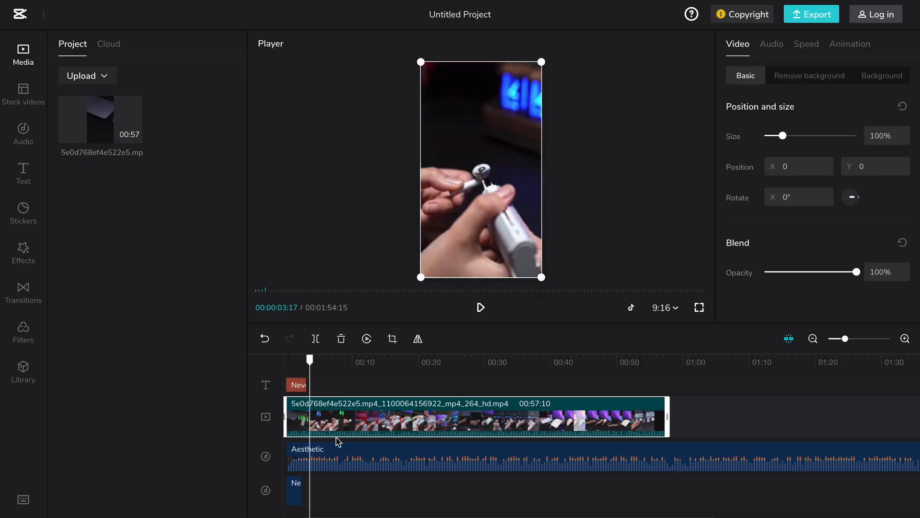
Play the preview, browse the Effects and Camera transitions libraries, then bring up the clip's crop window
left_click(480, 306)
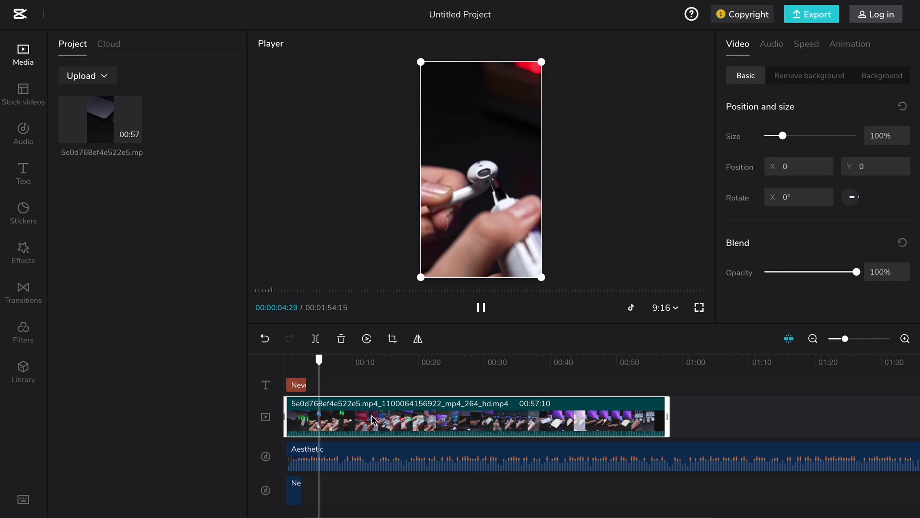
left_click(23, 252)
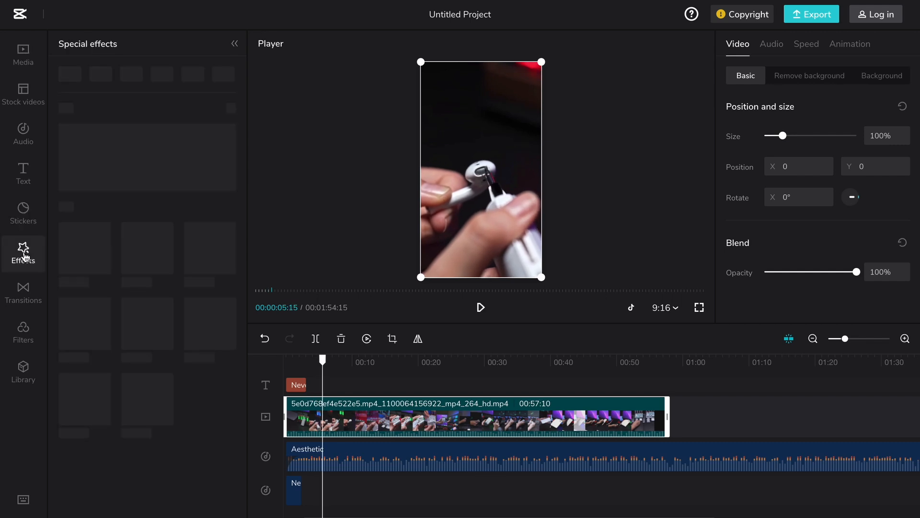
left_click(23, 253)
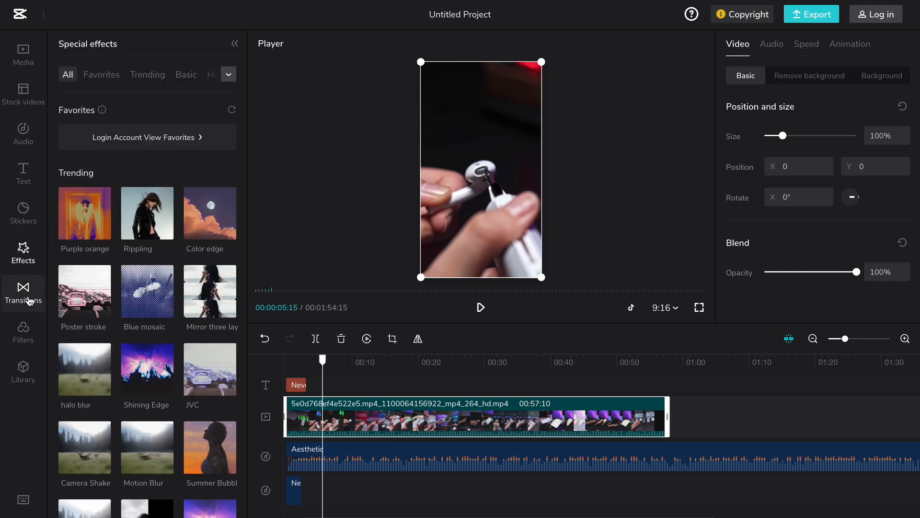
left_click(23, 292)
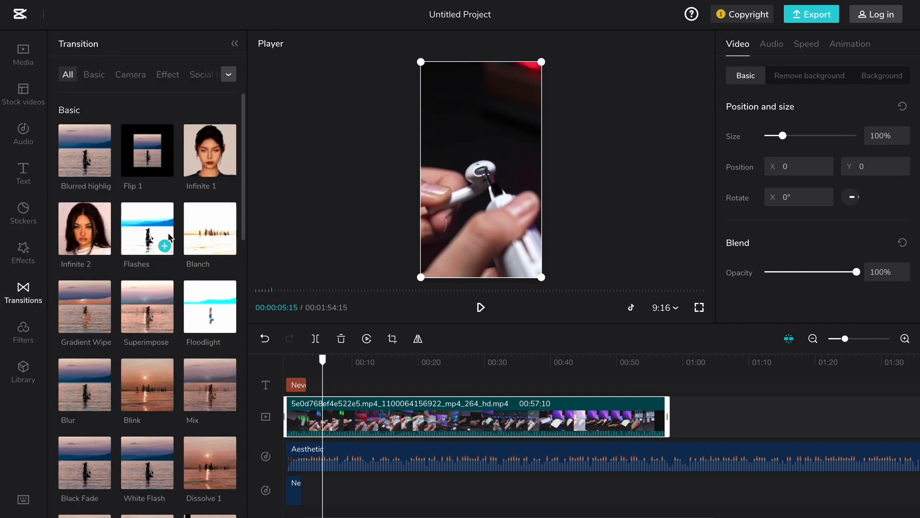
mouse_move(210, 150)
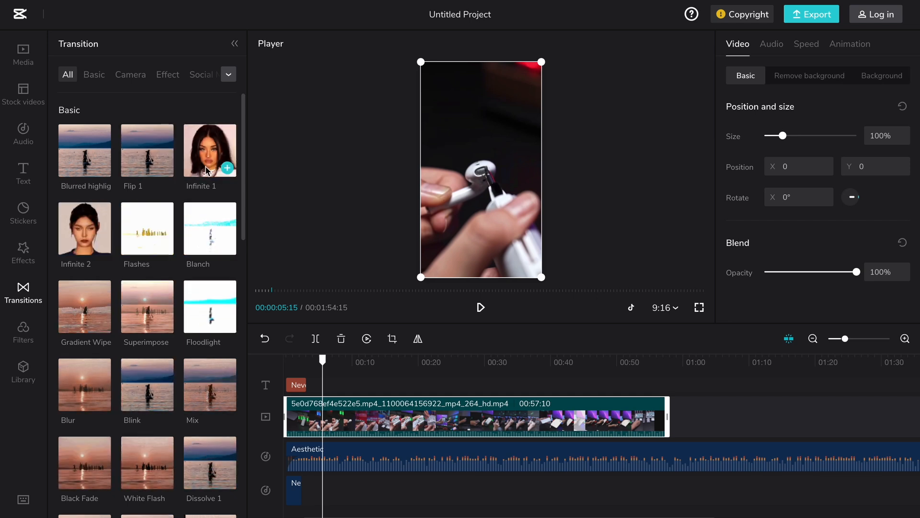
left_click(130, 75)
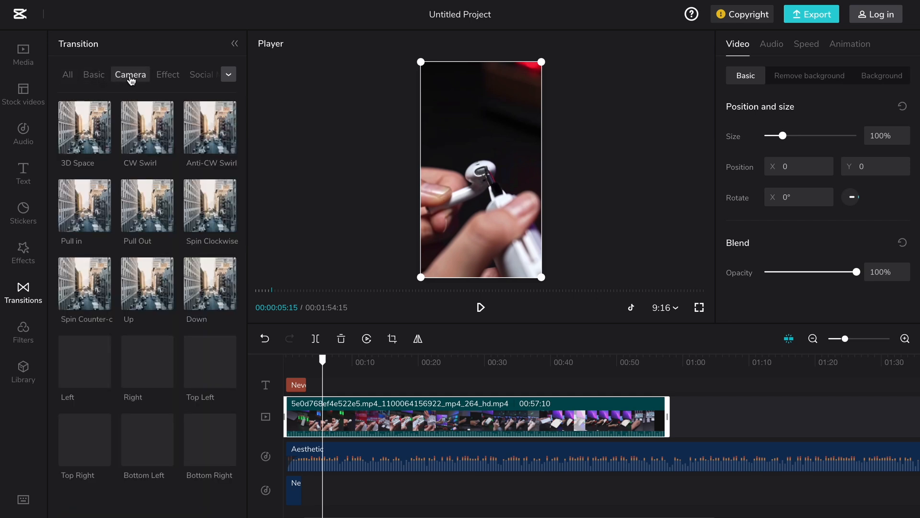
left_click(391, 339)
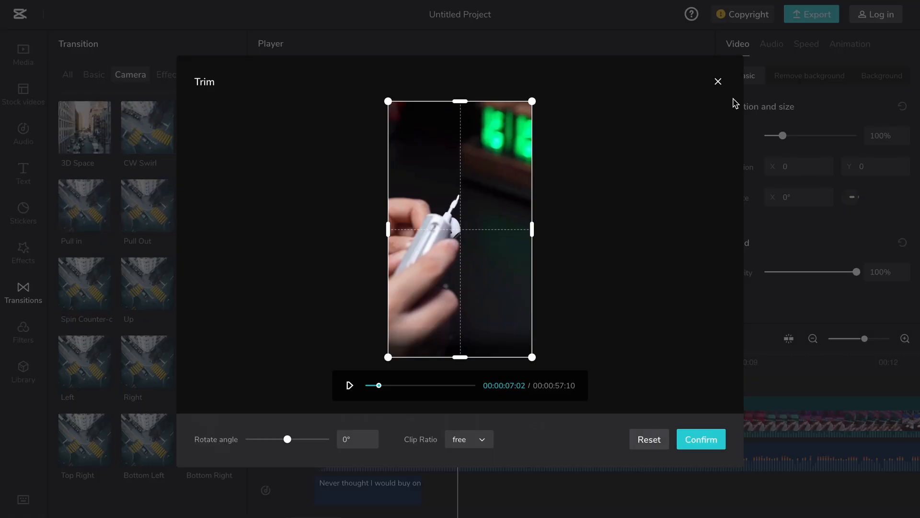
Close the crop window, start an empty project and browse the Downloads folder for media to upload
left_click(746, 14)
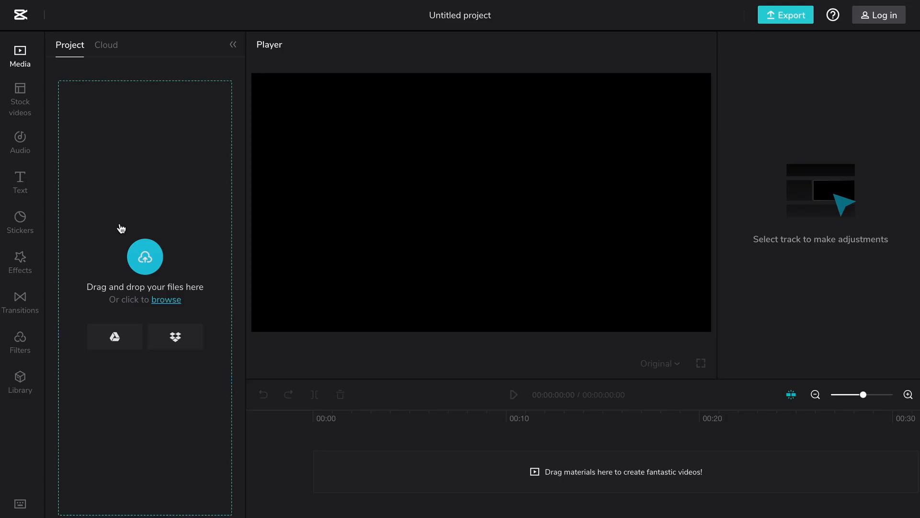
left_click(166, 299)
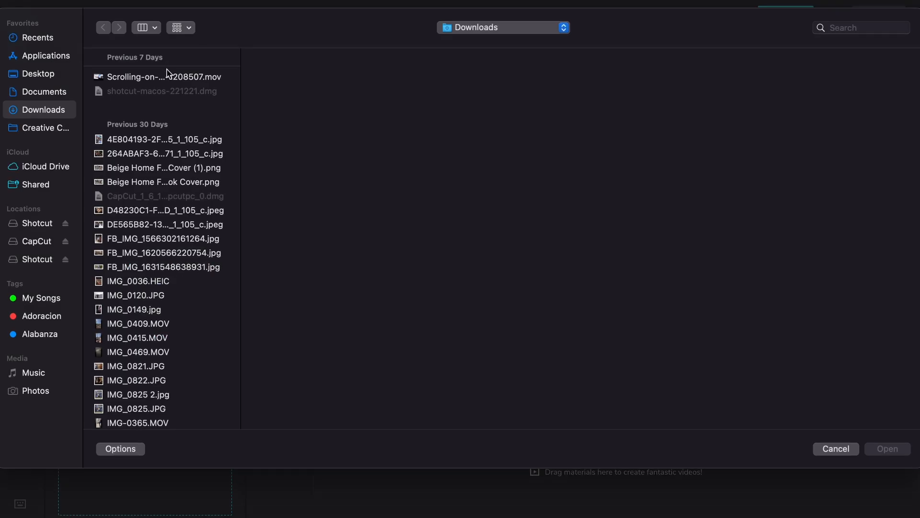
left_click(163, 77)
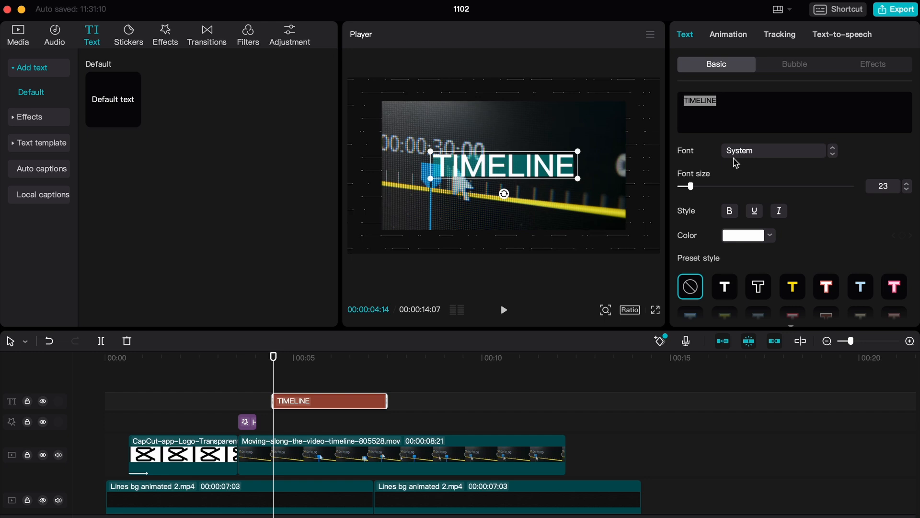
Give the TIMELINE title a bold italic AvenirNext font from the Text panel's font list
left_click(772, 151)
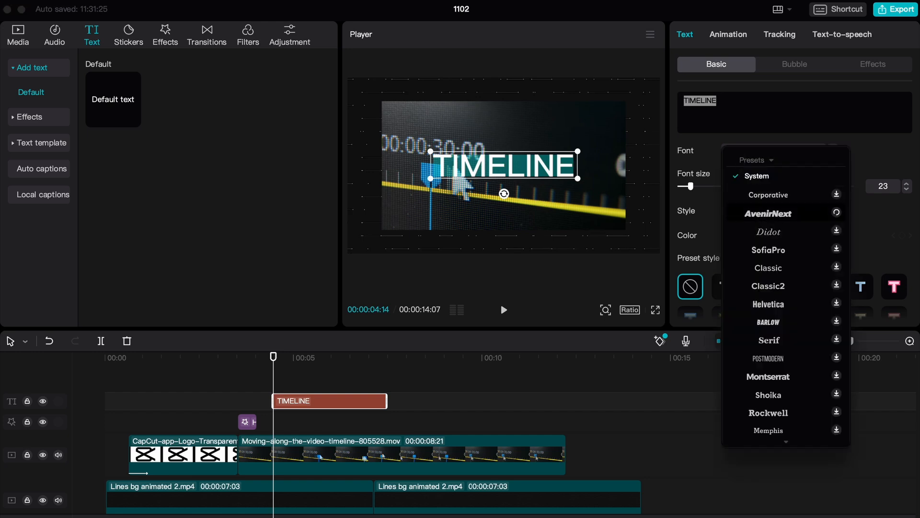
left_click(769, 213)
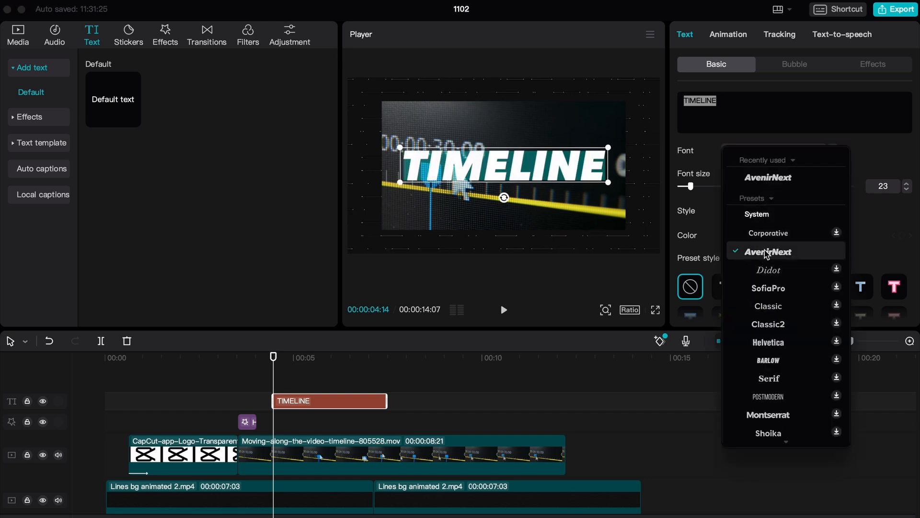
scroll("down", 3)
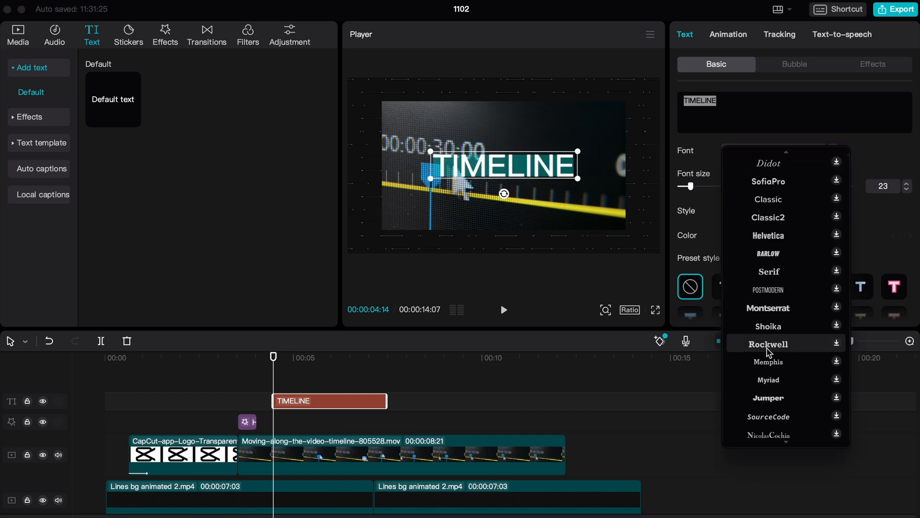
scroll("down", 3)
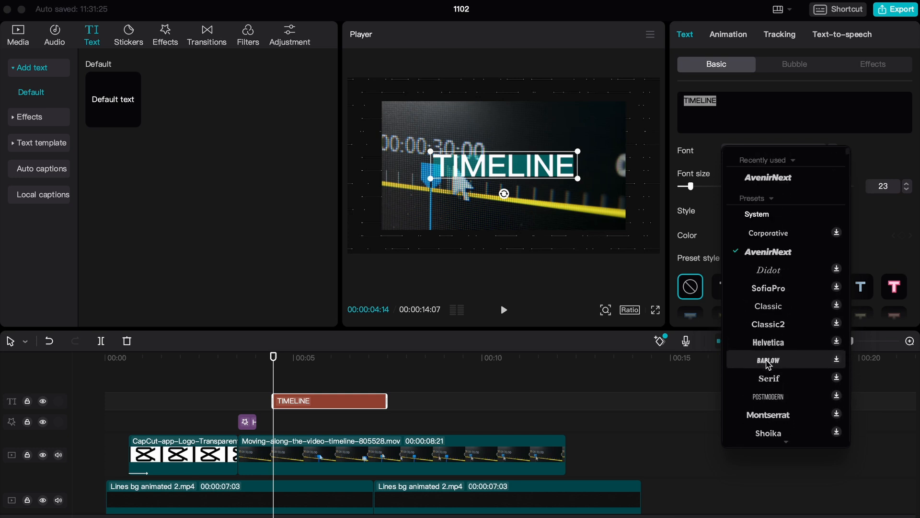
scroll("down", 3)
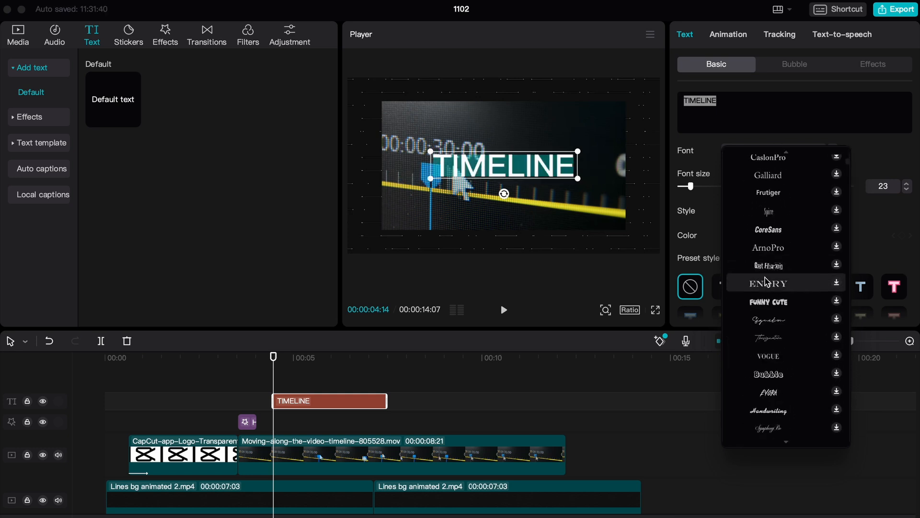
left_click(207, 34)
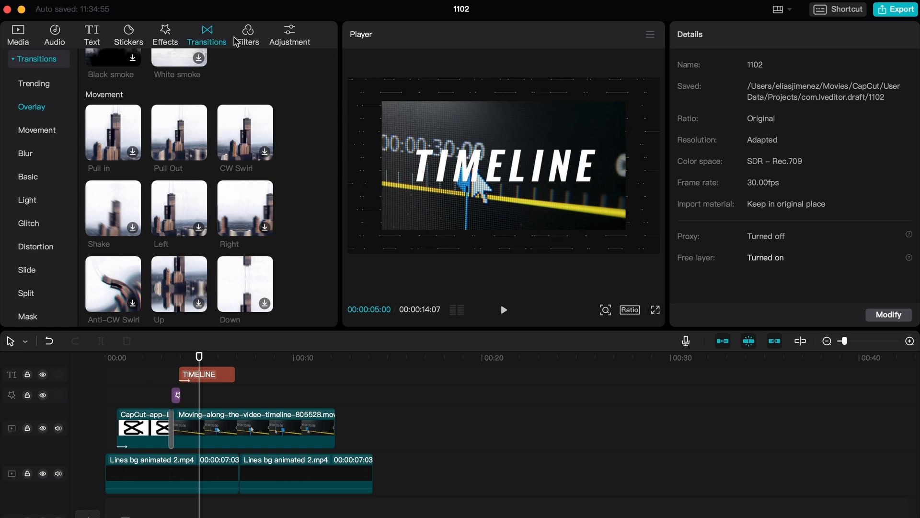
Preview a trending song from the Audio music library
left_click(54, 34)
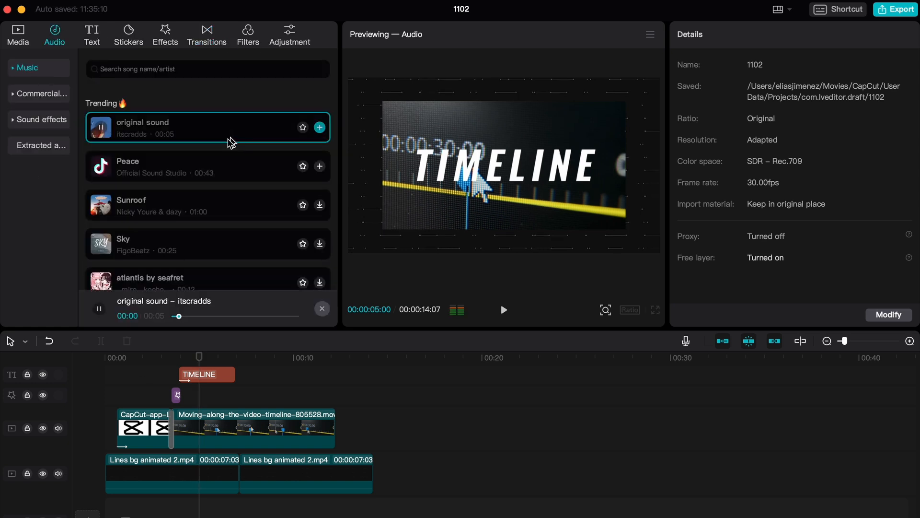
left_click(170, 166)
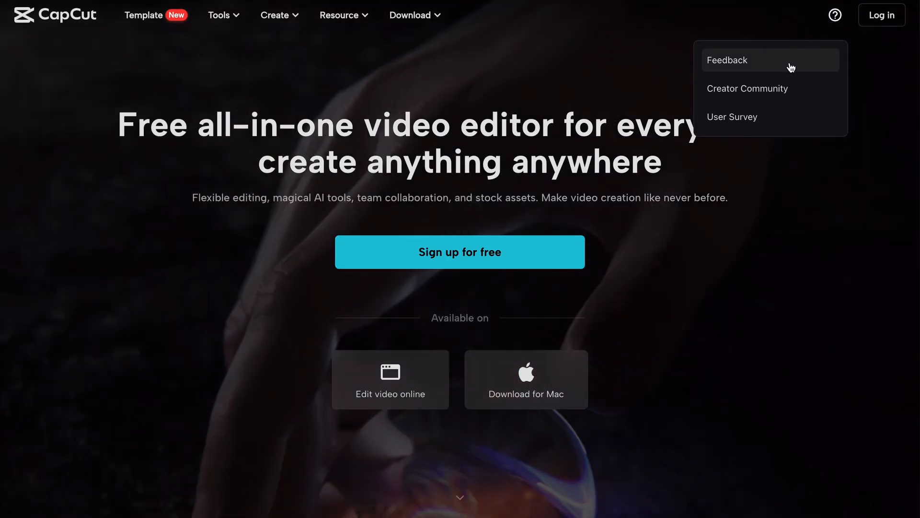
Start a Feedback report from the help menu, marked as about the CapCut web editor
left_click(728, 59)
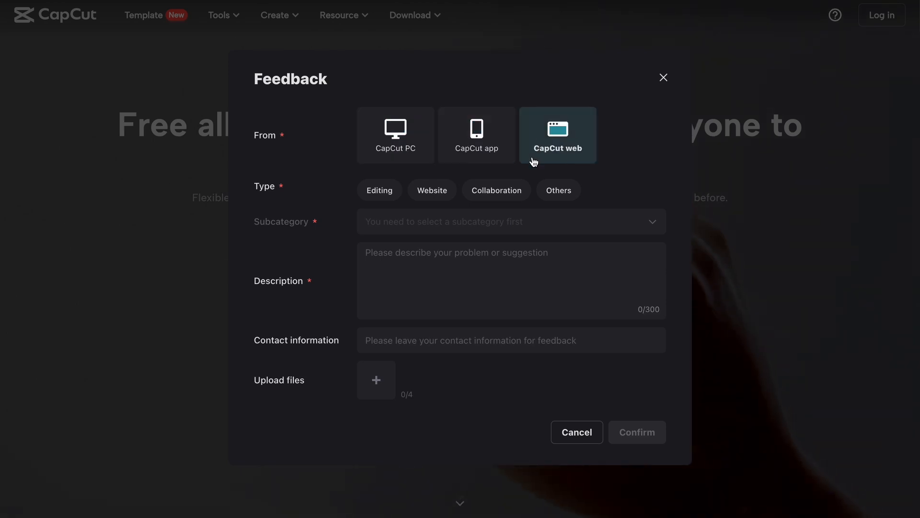
left_click(511, 280)
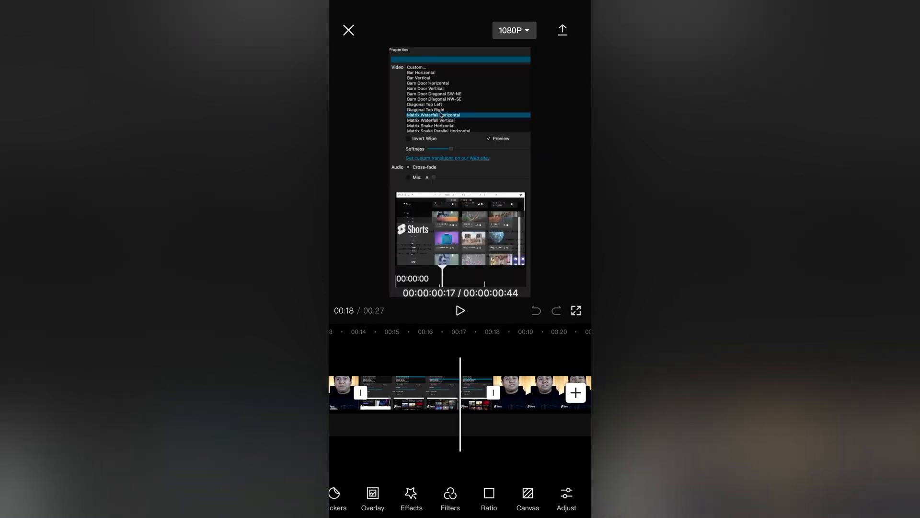
Select the screen-recording clip on the timeline to reveal its split, speed and animation tools
scroll("left", 3)
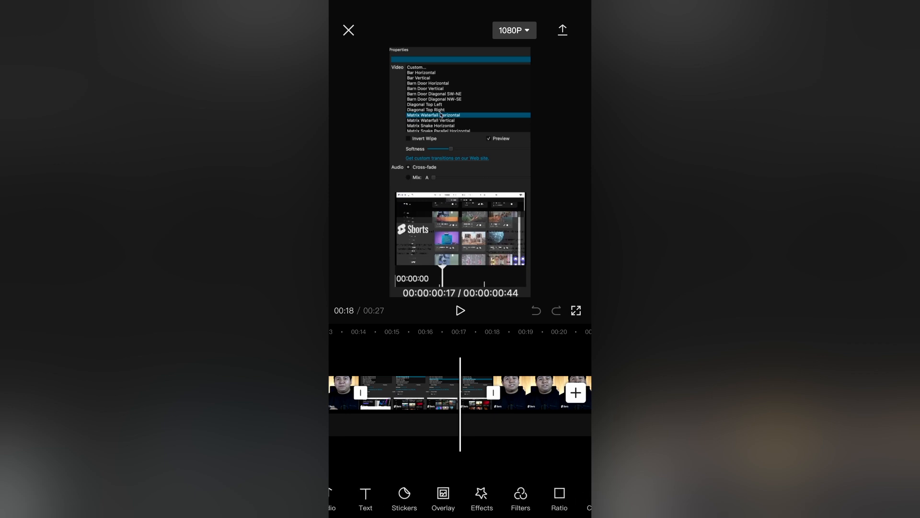
left_click(412, 392)
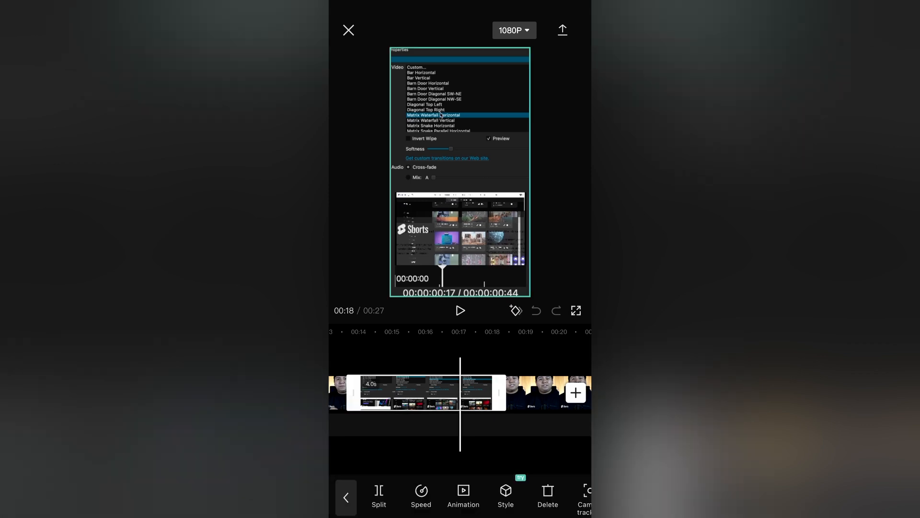
left_click(463, 495)
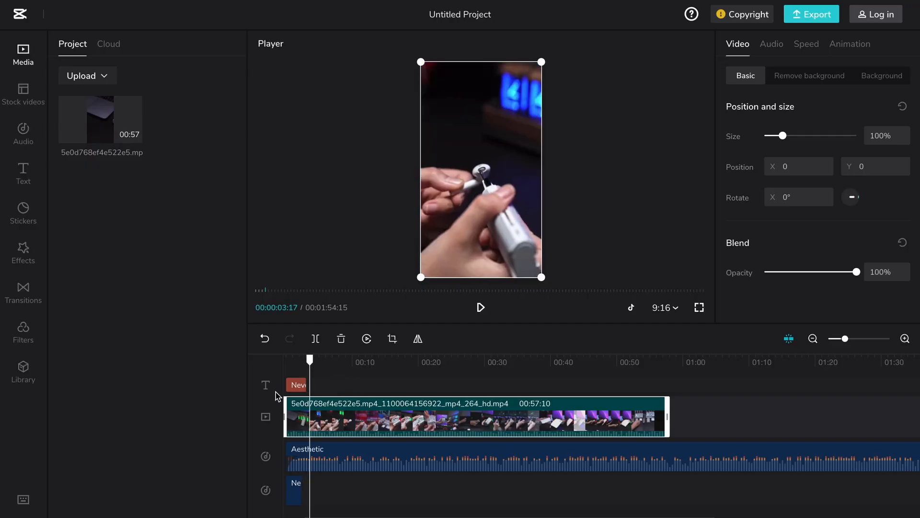
mouse_move(330, 462)
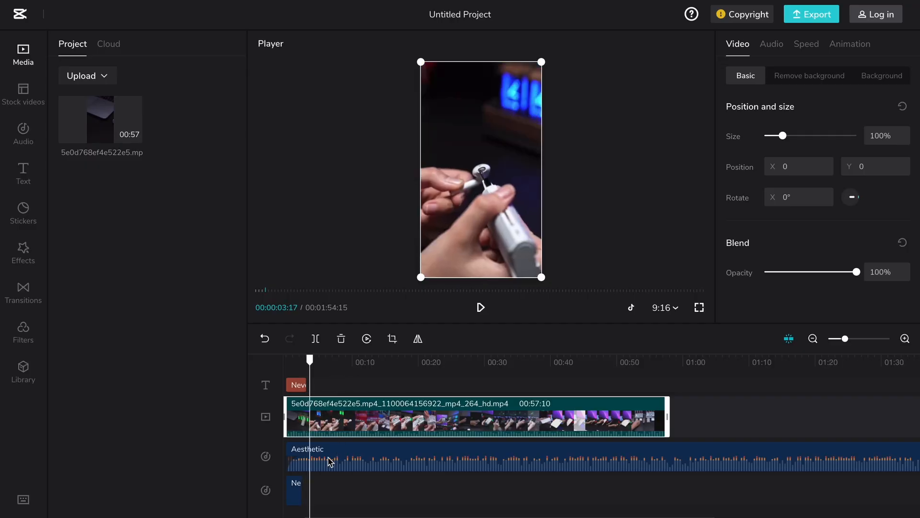
Play the preview, then show the Transitions library filtered to the Camera category (3D Space, CW Swirl)
left_click(479, 307)
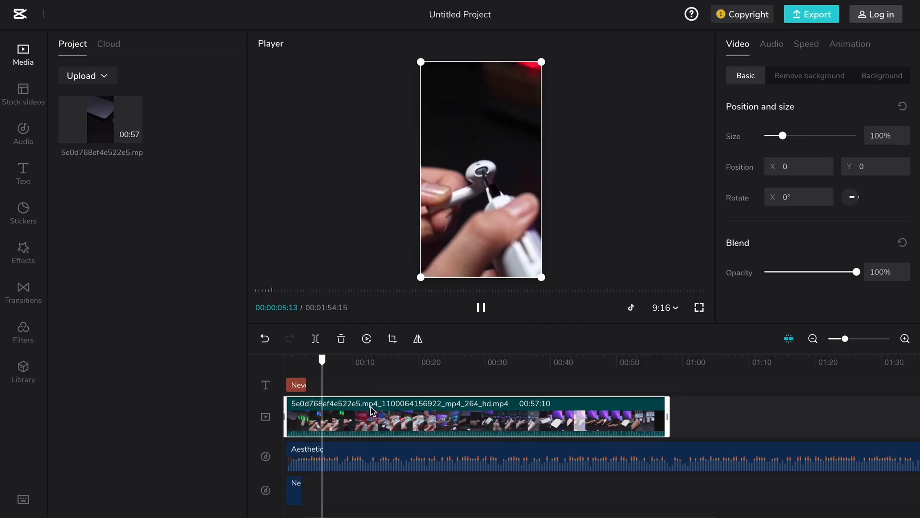
left_click(23, 253)
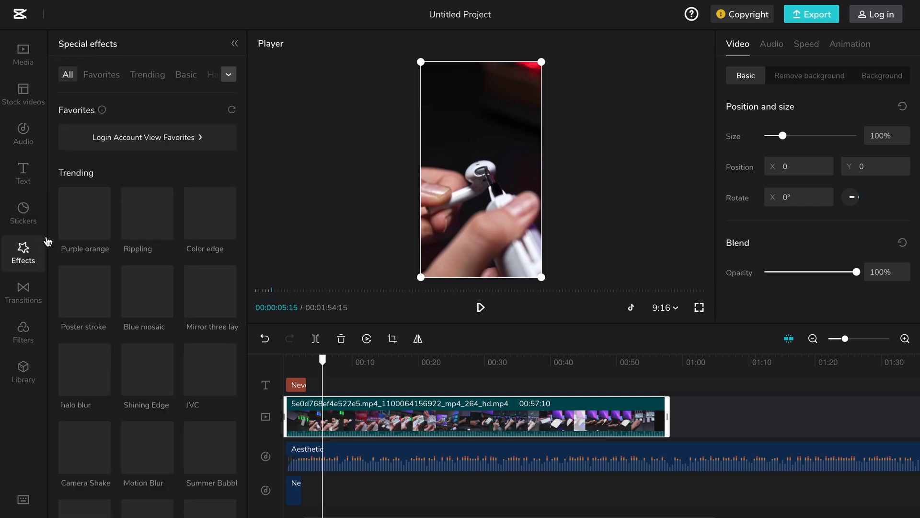
left_click(23, 294)
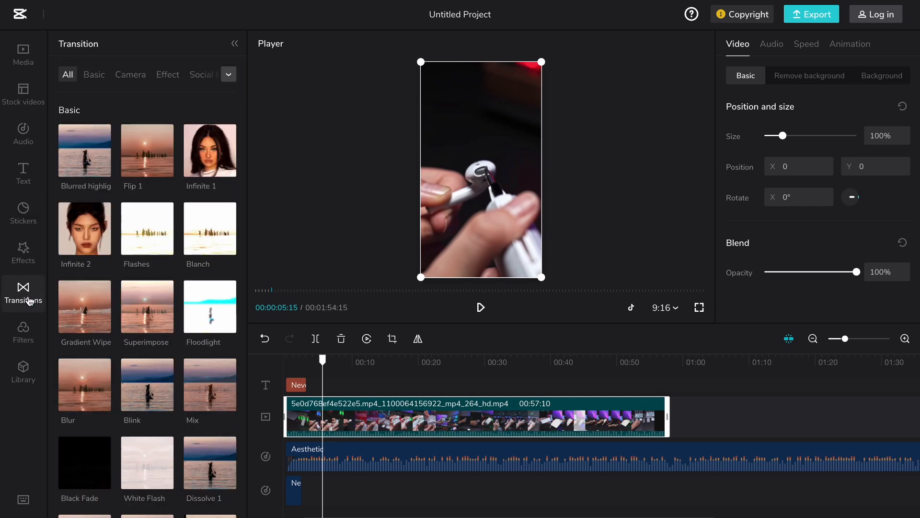
mouse_move(195, 242)
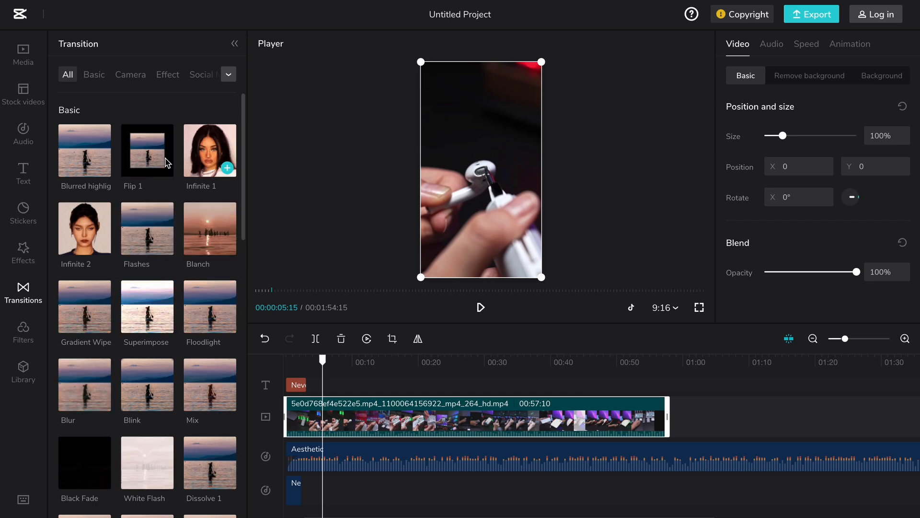
left_click(129, 75)
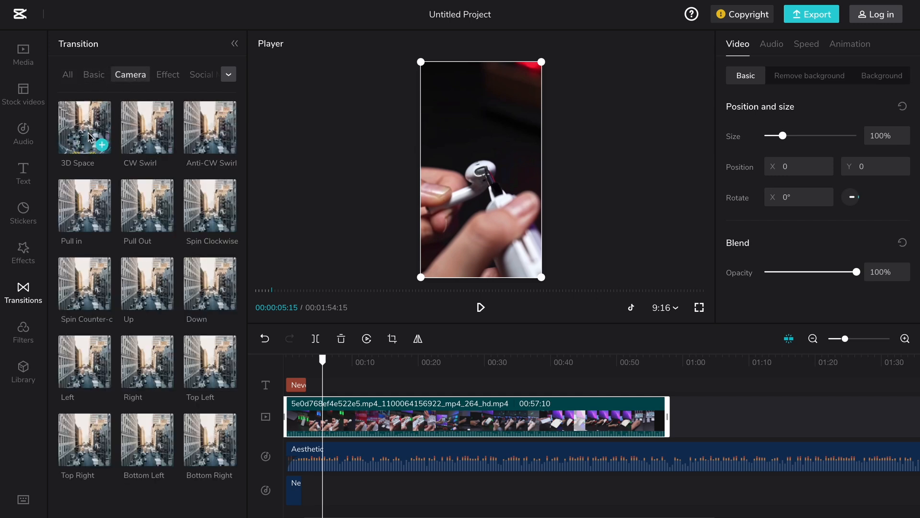
mouse_move(210, 206)
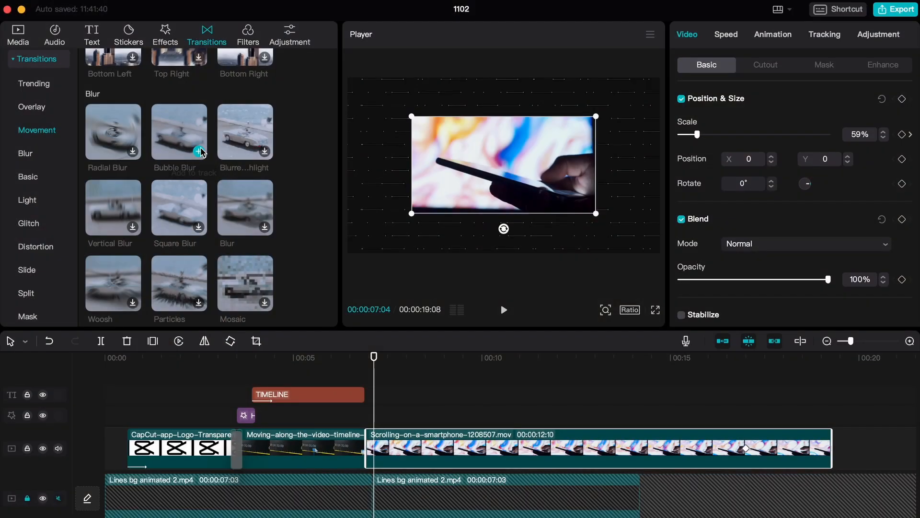
mouse_move(387, 448)
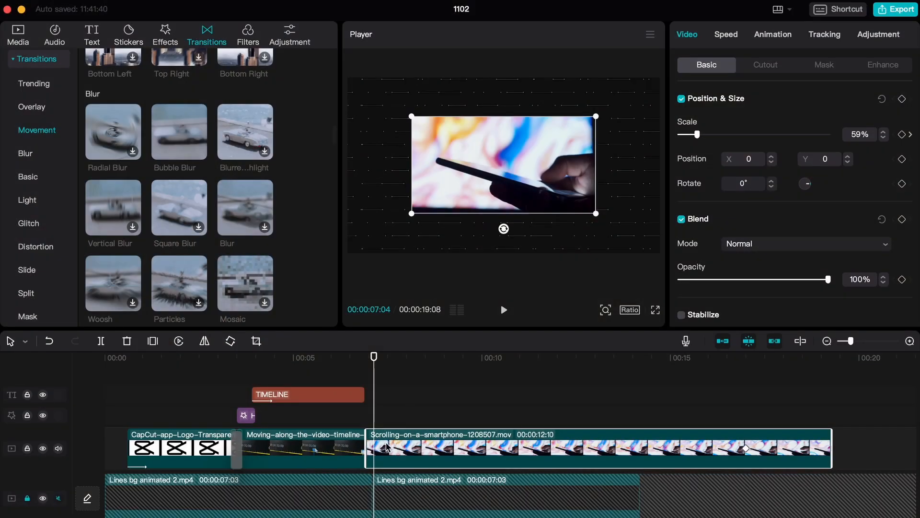
Browse In and Out animations, then apply the Zoom 1 combo animation (12.3s) to the smartphone clip
left_click(773, 35)
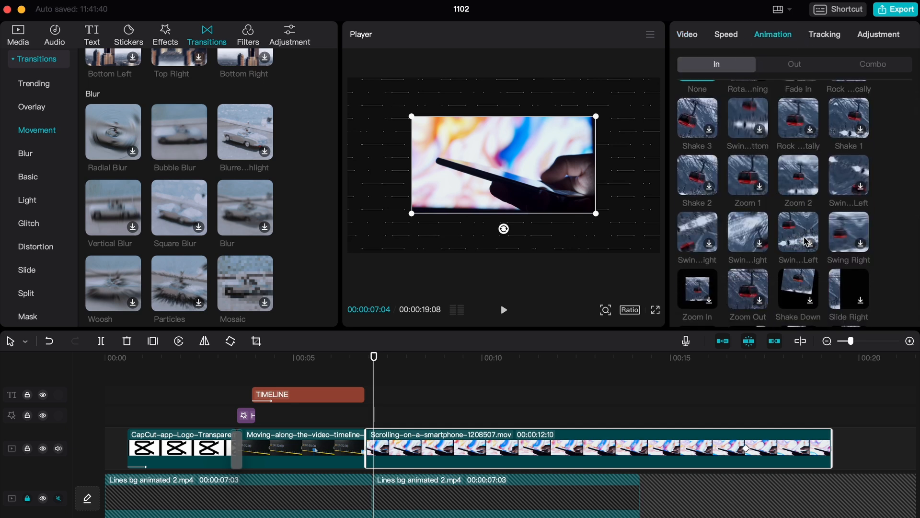
scroll("down", 3)
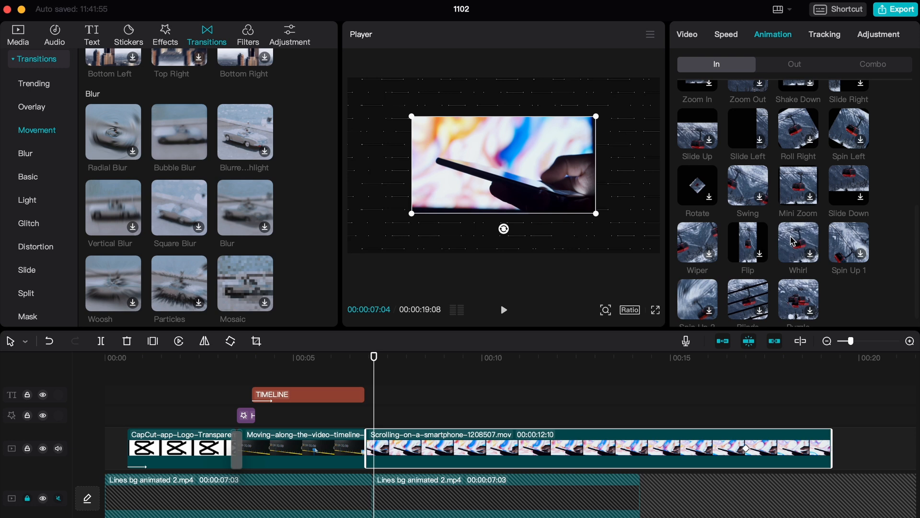
scroll("up", 3)
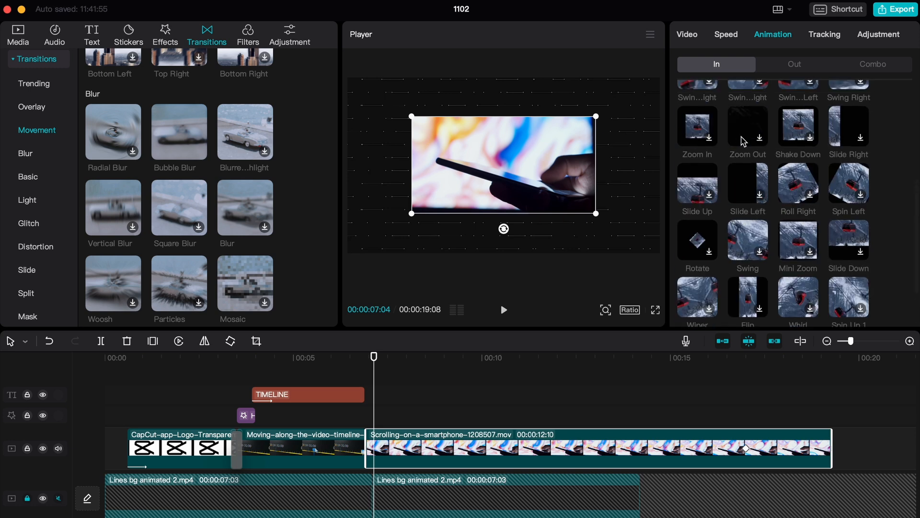
scroll("up", 3)
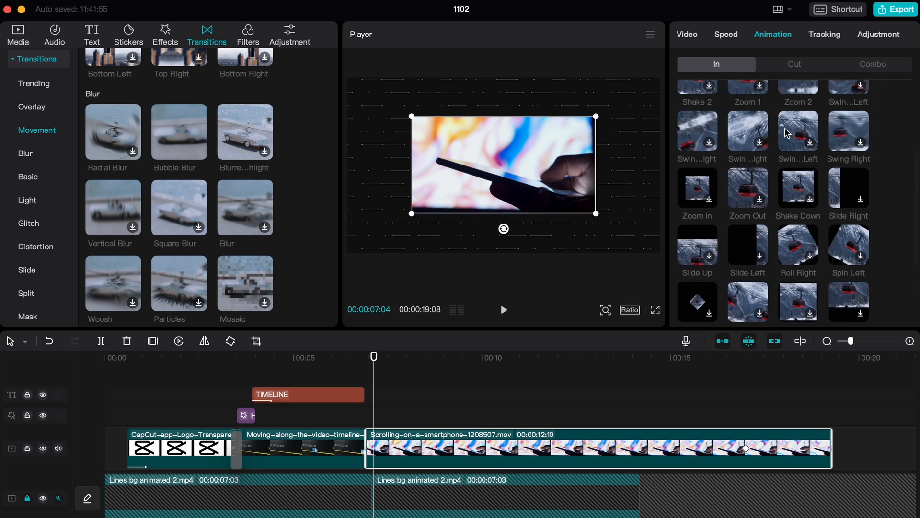
scroll("up", 3)
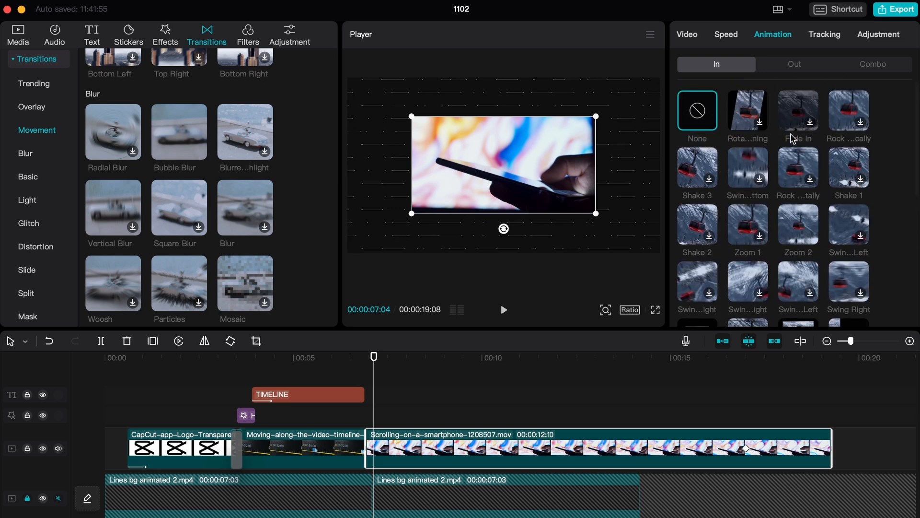
left_click(795, 64)
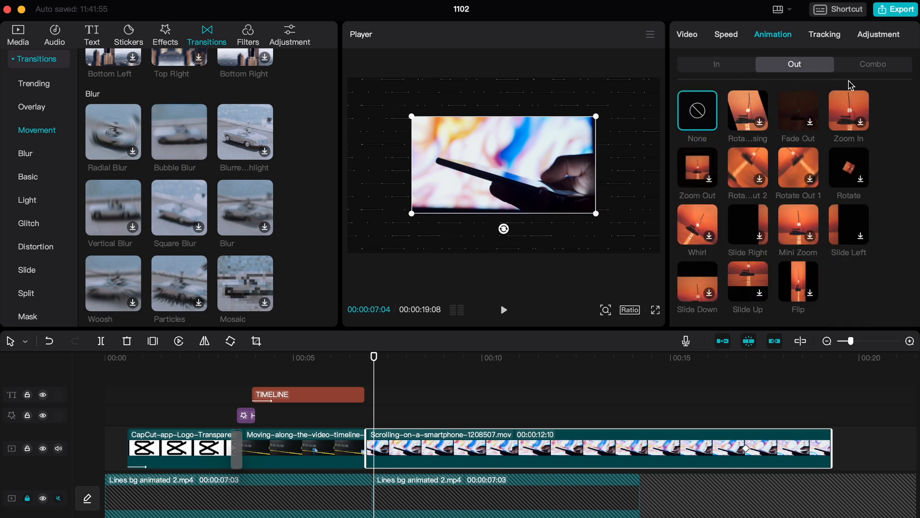
left_click(873, 64)
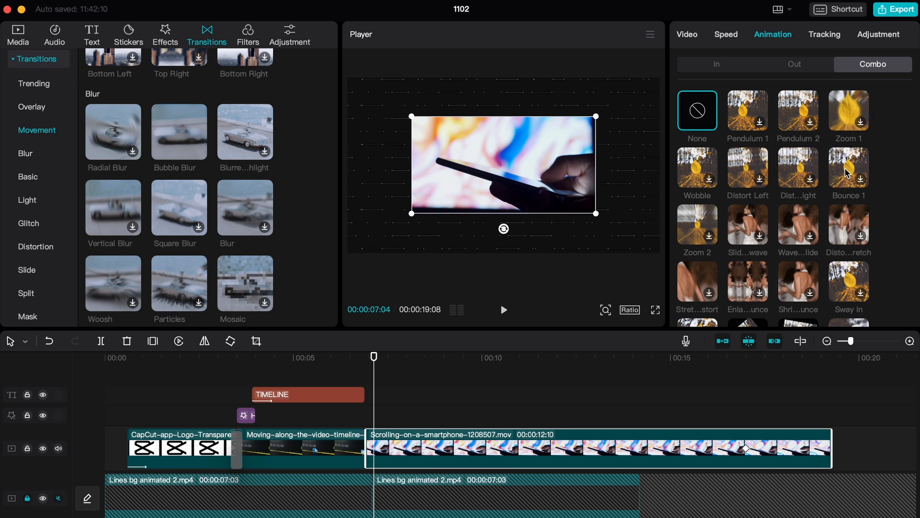
left_click(849, 110)
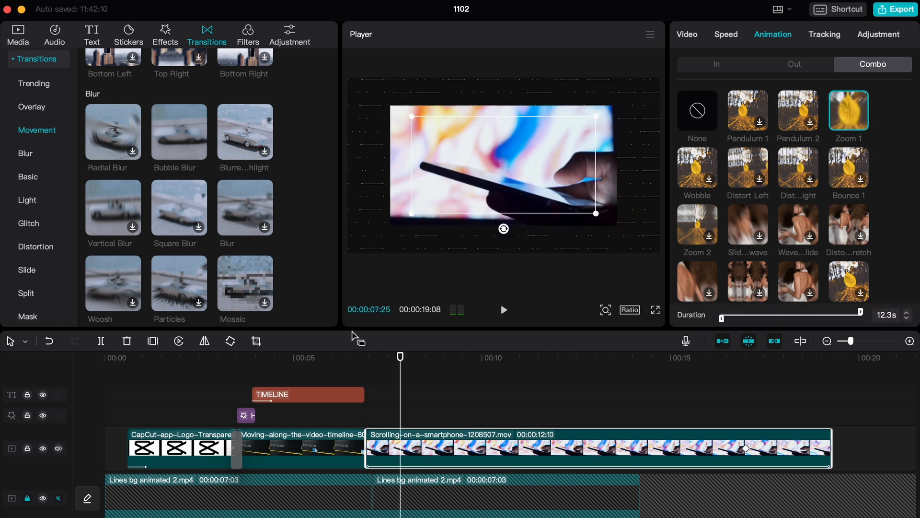